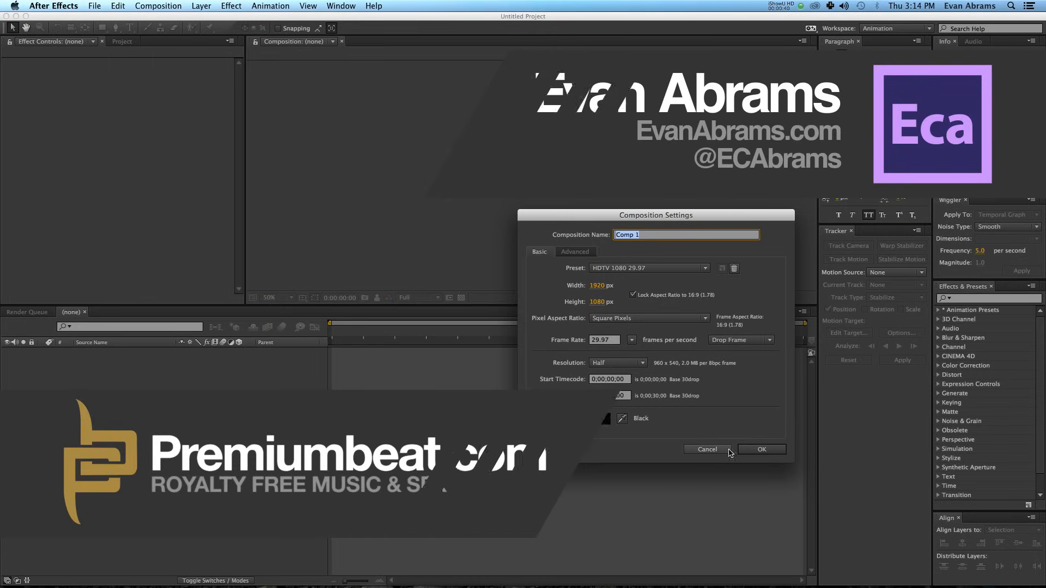
Confirm Composition Settings for Comp 1 with the HDTV 1080 29.97 preset.
{"action": "left_click", "coordinate": [761, 449]}
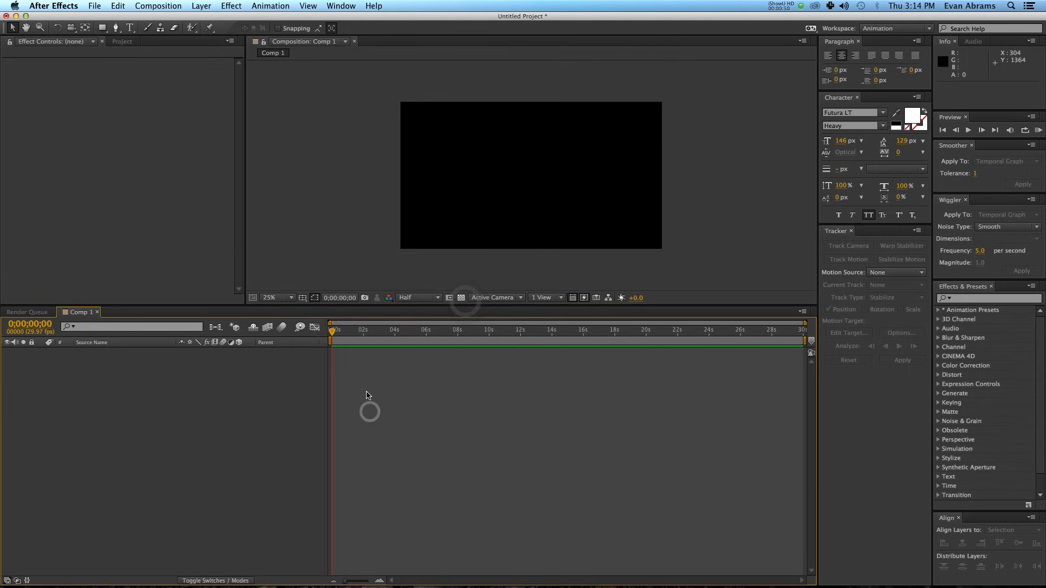
{"action": "mouse_move", "coordinate": [229, 381]}
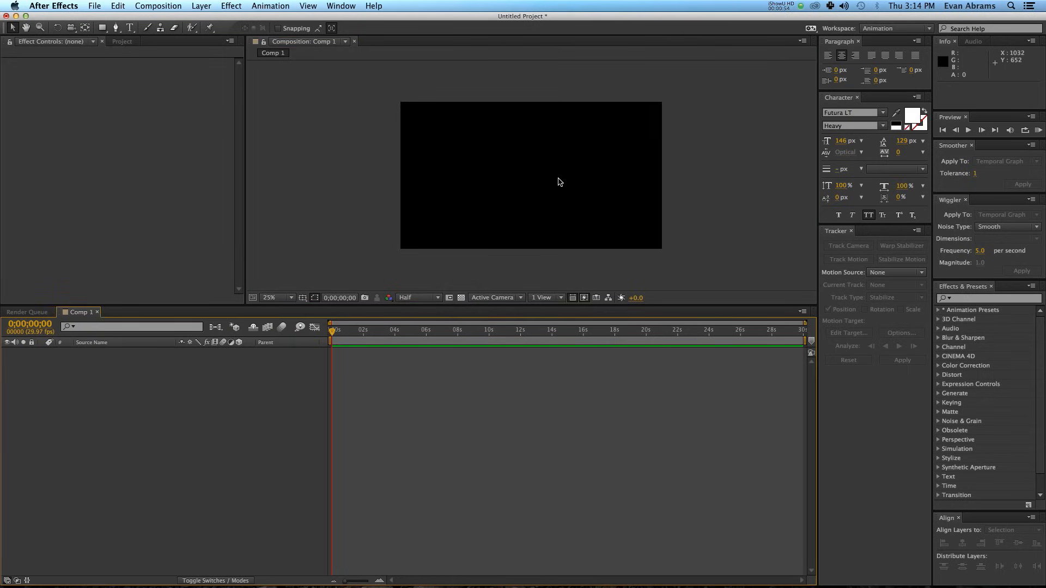
Add Null 1 and a two-node 50mm Camera 1 from the timeline's New menu.
{"action": "right_click", "coordinate": [168, 392]}
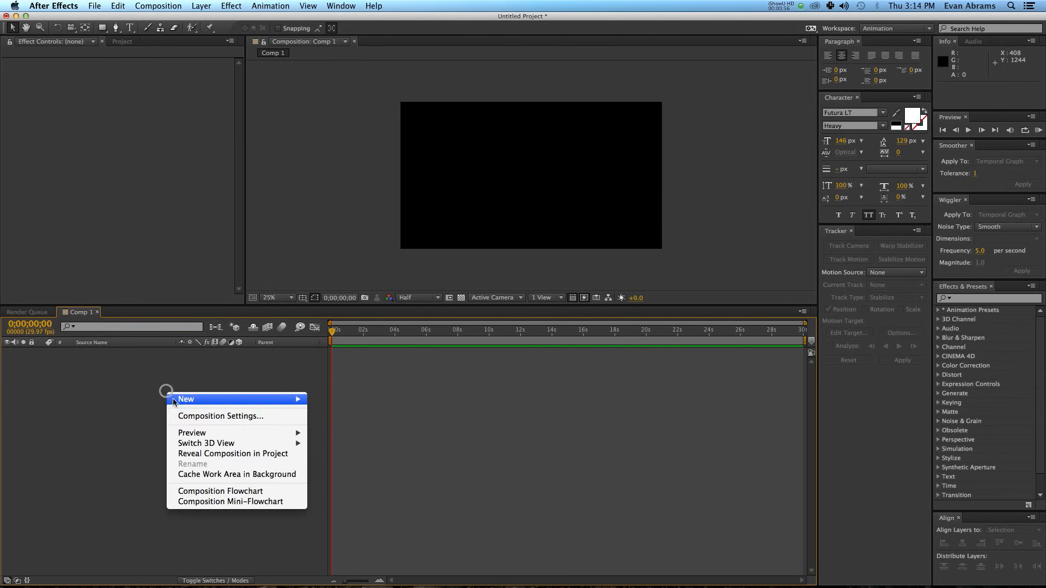
{"action": "mouse_move", "coordinate": [207, 398]}
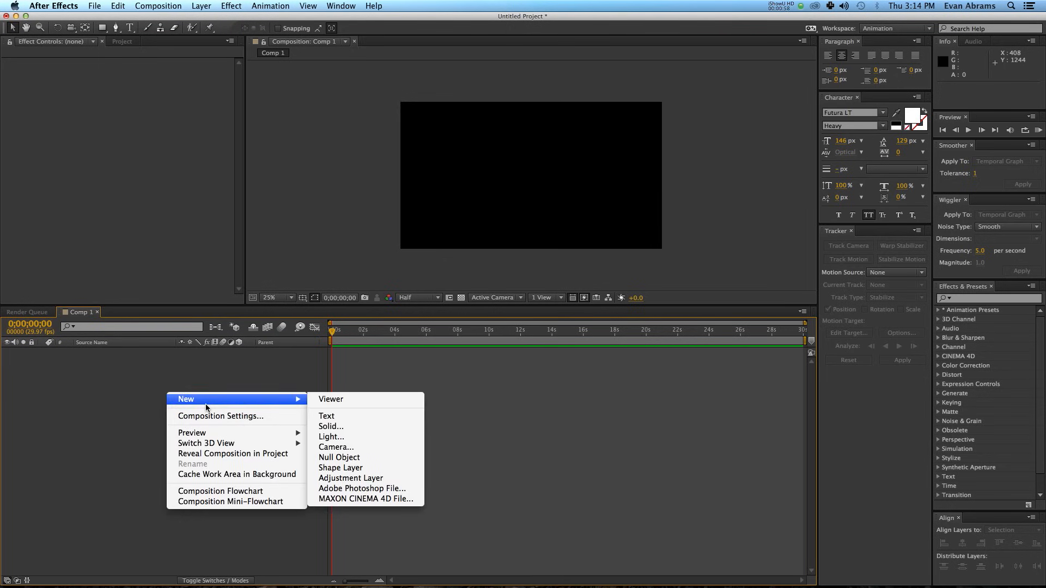
{"action": "mouse_move", "coordinate": [362, 461]}
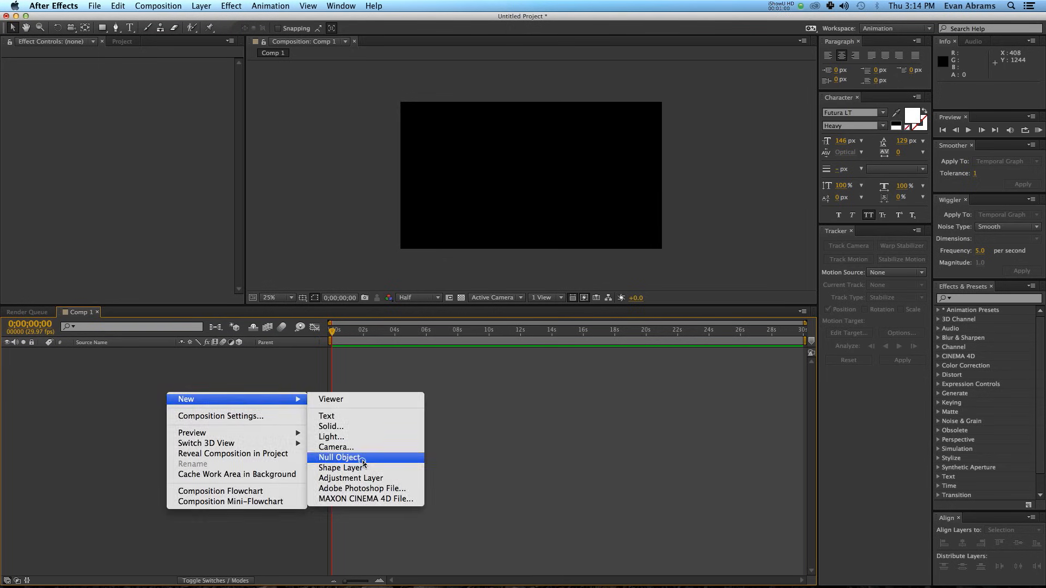
{"action": "left_click", "coordinate": [340, 458]}
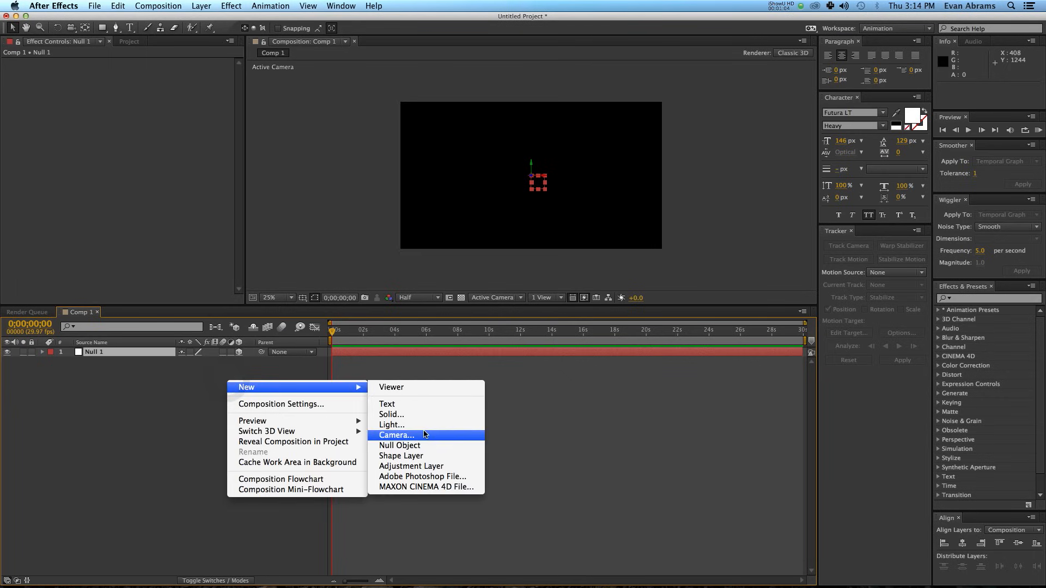
{"action": "left_click", "coordinate": [394, 434]}
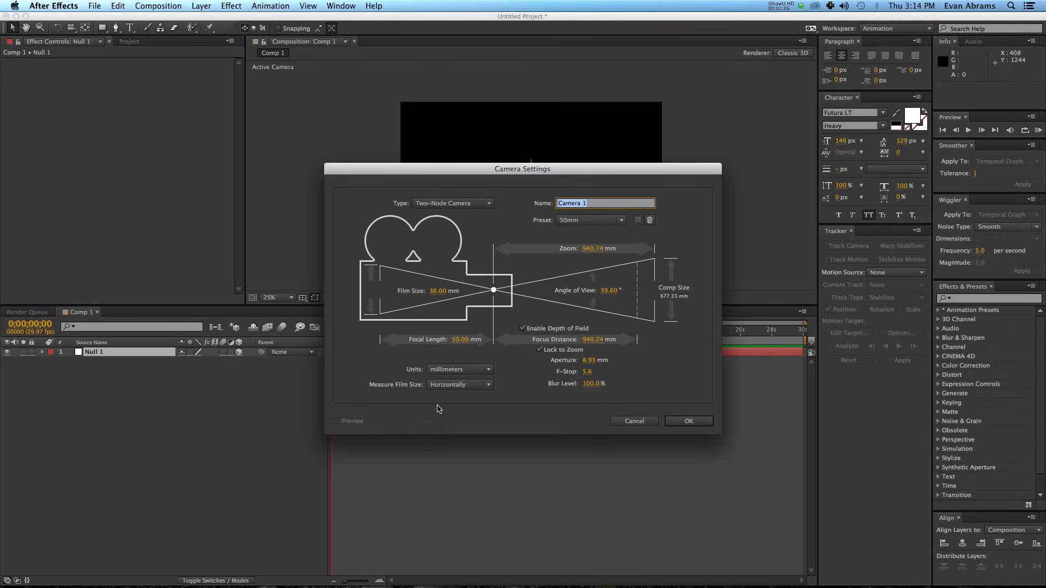
{"action": "left_click", "coordinate": [590, 220]}
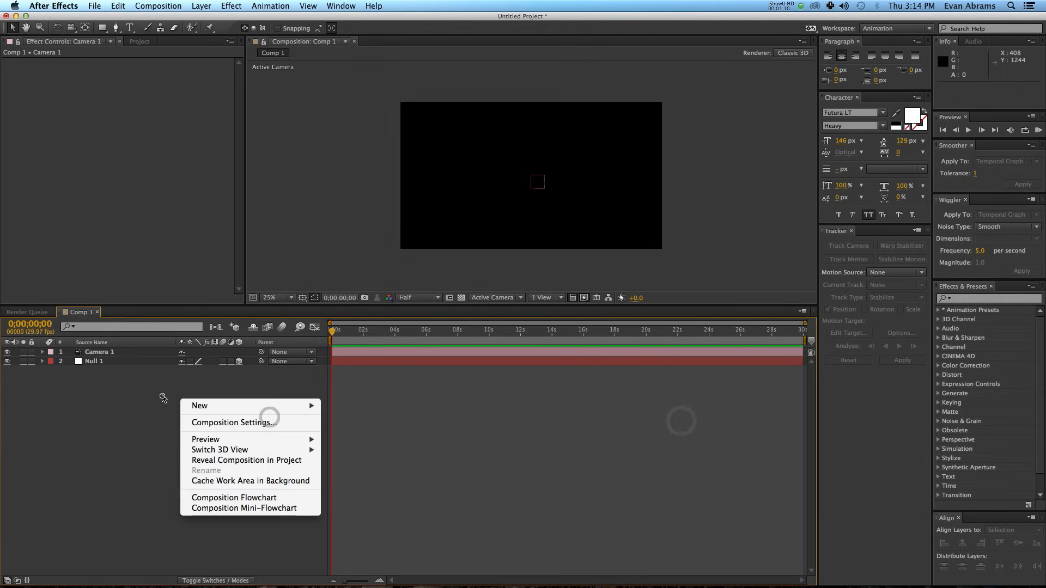
{"action": "mouse_move", "coordinate": [199, 405]}
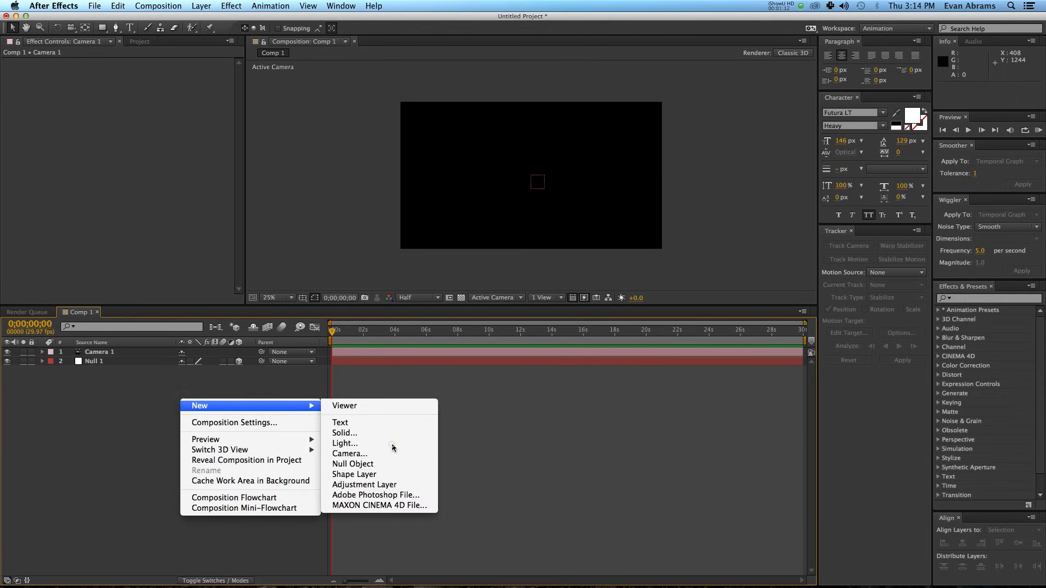
Create Light 1 as a point light with Casts Shadows enabled.
{"action": "left_click", "coordinate": [346, 444]}
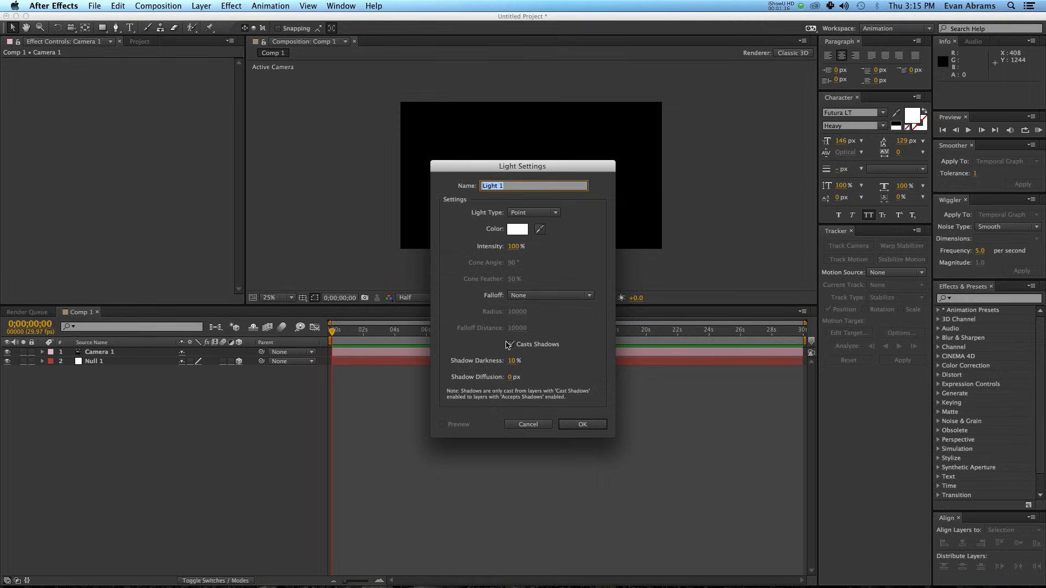
{"action": "left_click", "coordinate": [510, 344]}
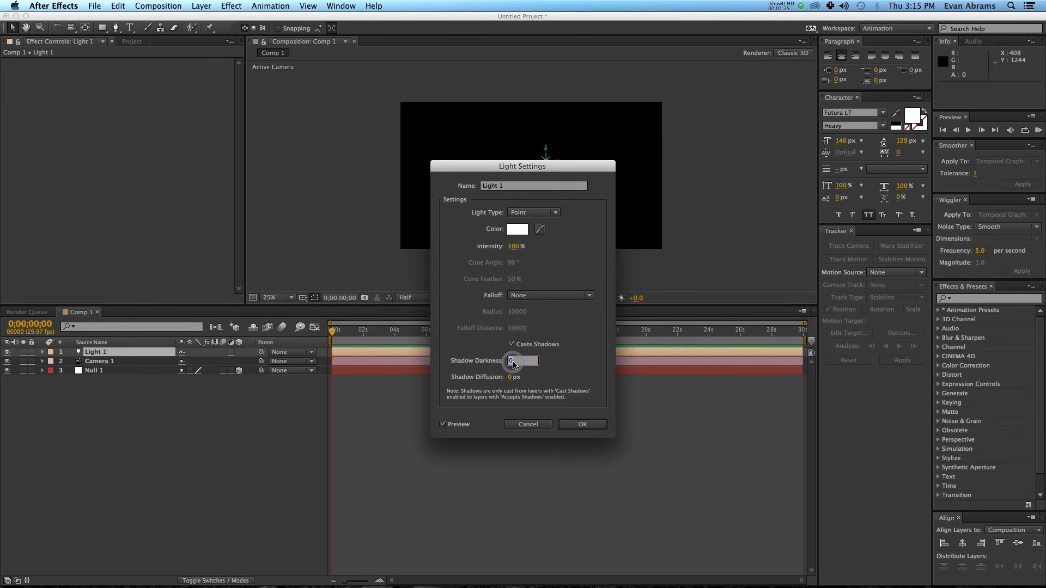
{"action": "left_click", "coordinate": [580, 424]}
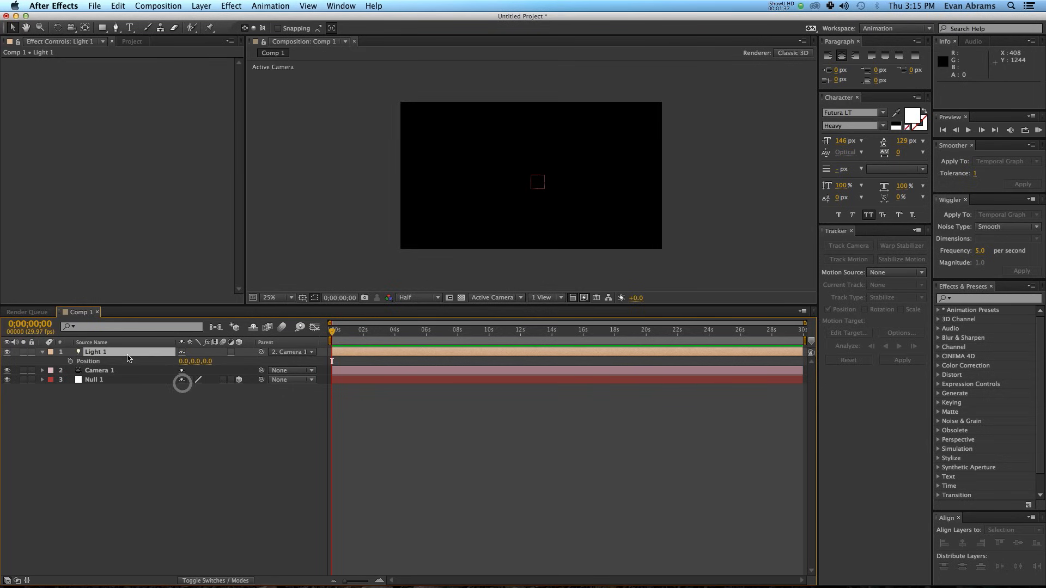
{"action": "left_click", "coordinate": [494, 298]}
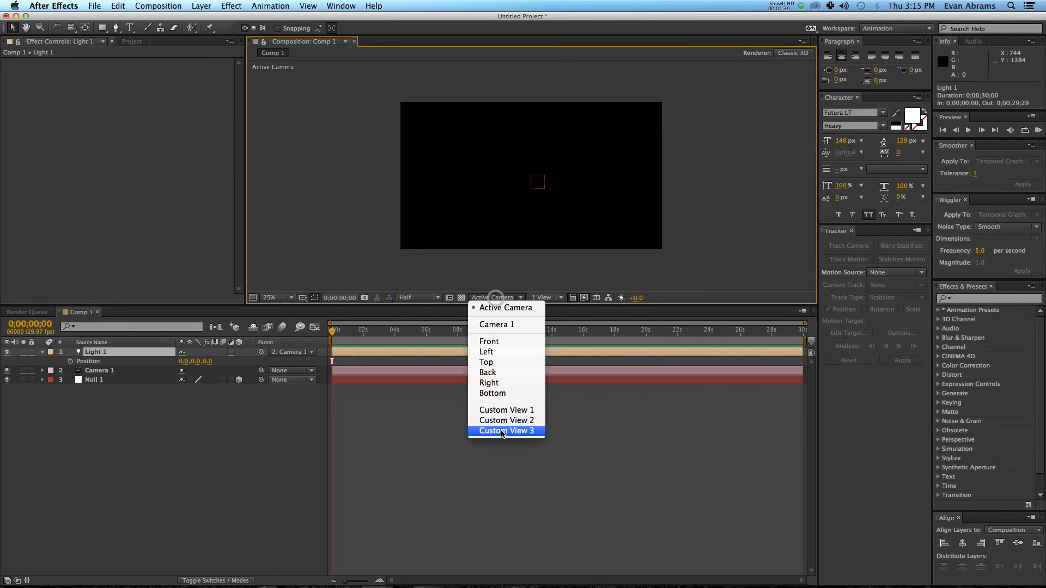
{"action": "left_click", "coordinate": [488, 373]}
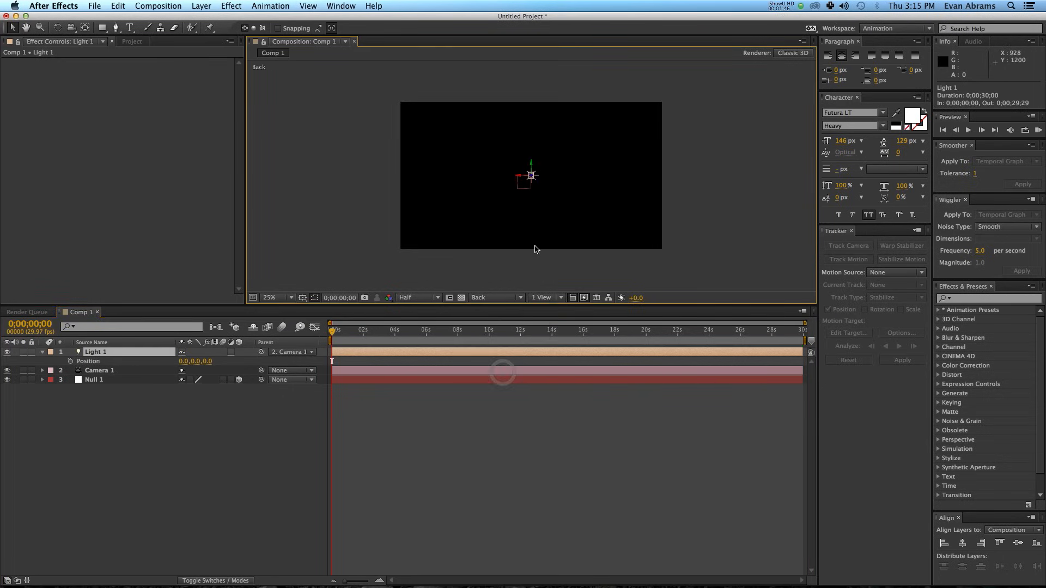
{"action": "left_click", "coordinate": [494, 297]}
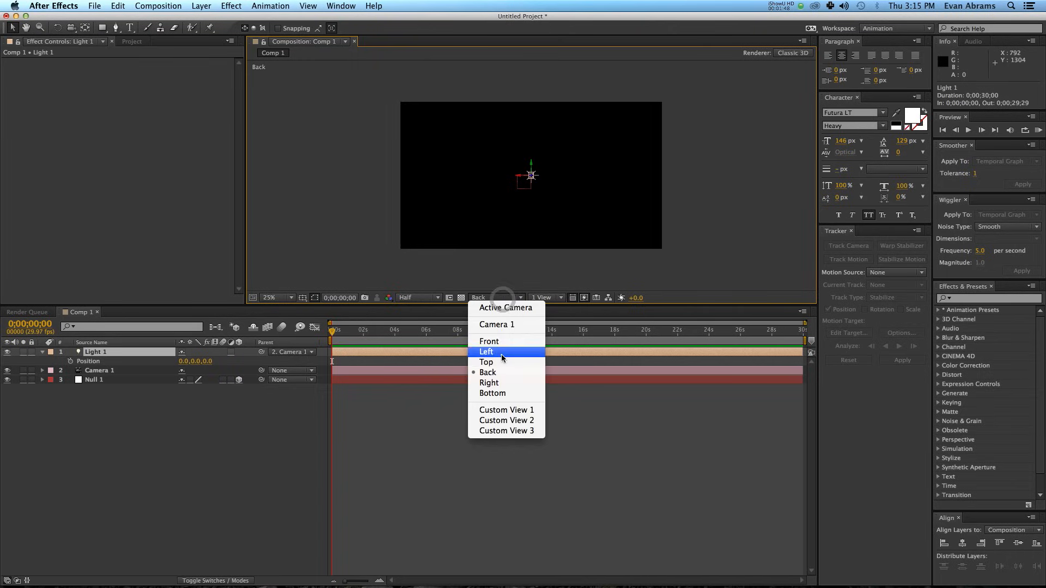
{"action": "left_click", "coordinate": [486, 352]}
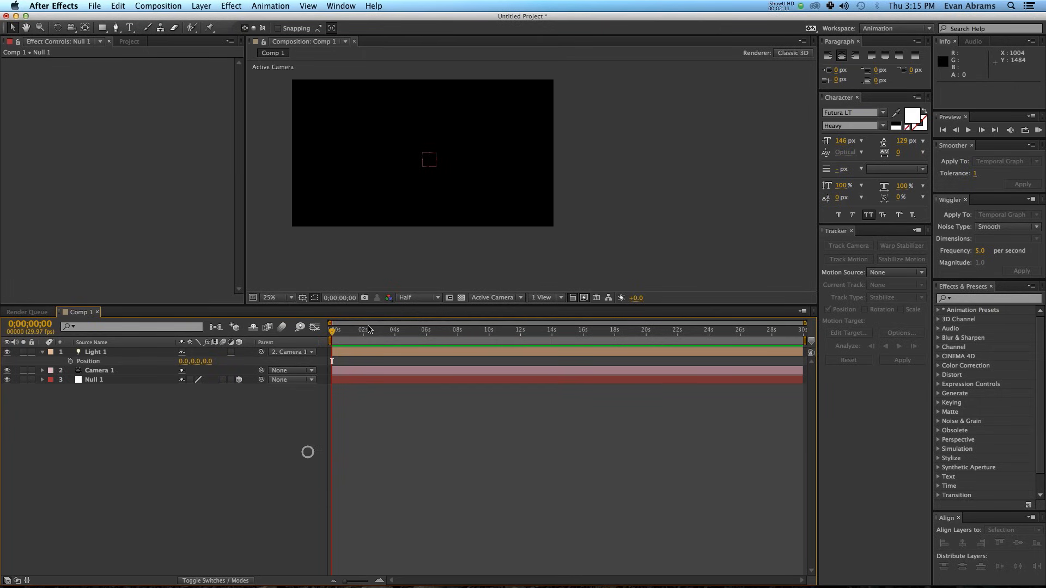
Type TEXT in Futura Heavy and move its anchor point to the lower-left corner.
{"action": "type", "text": "TEXT"}
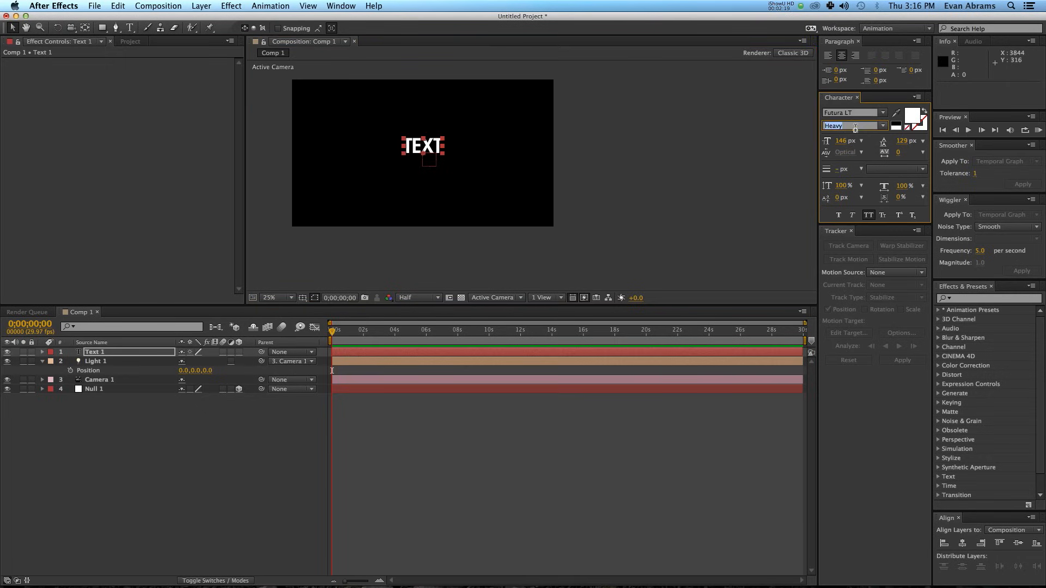
{"action": "left_click", "coordinate": [271, 298]}
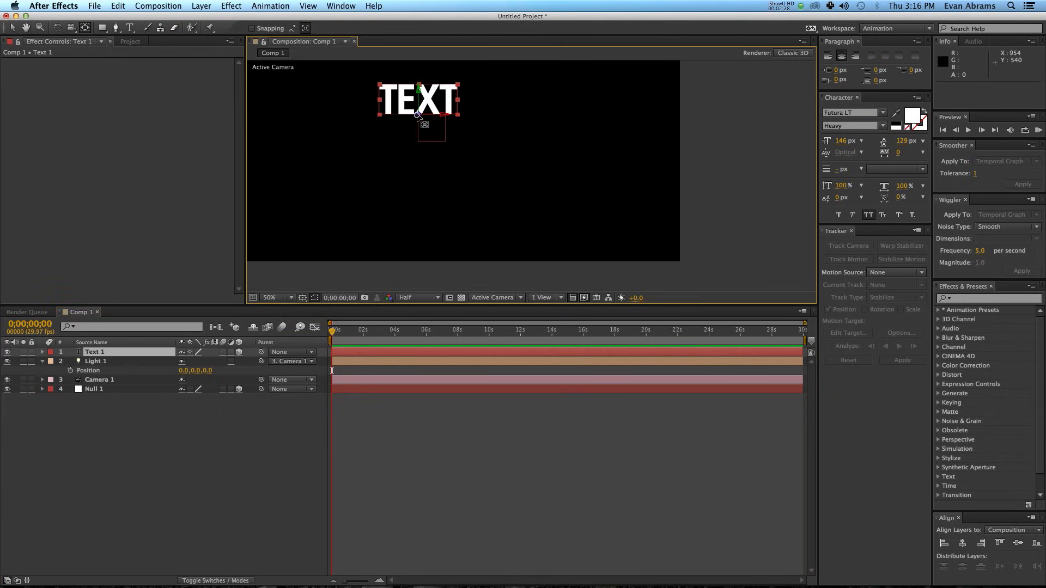
{"action": "left_click_drag", "start_coordinate": [424, 126], "coordinate": [402, 116]}
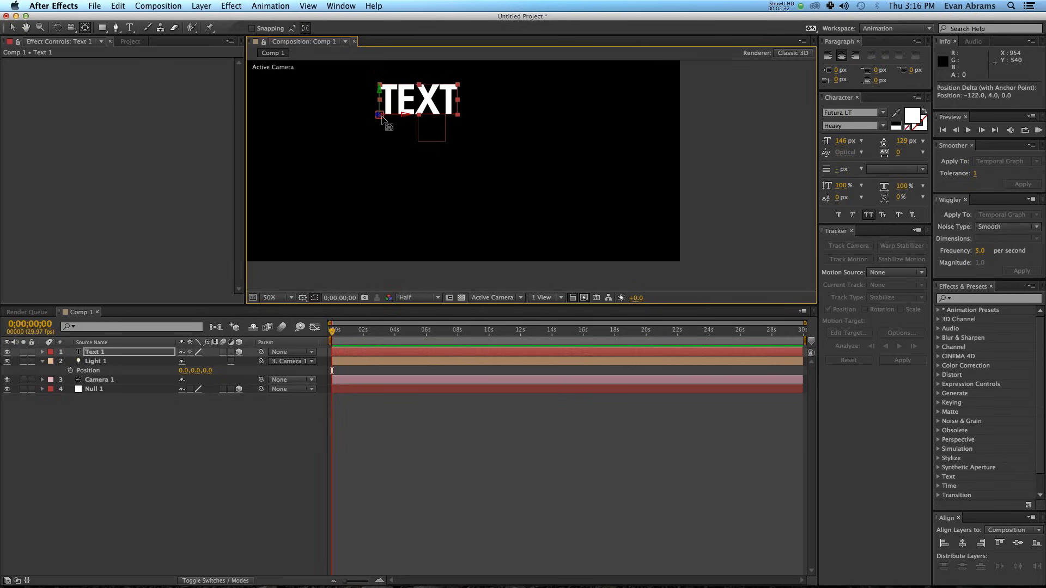
{"action": "left_click", "coordinate": [269, 297]}
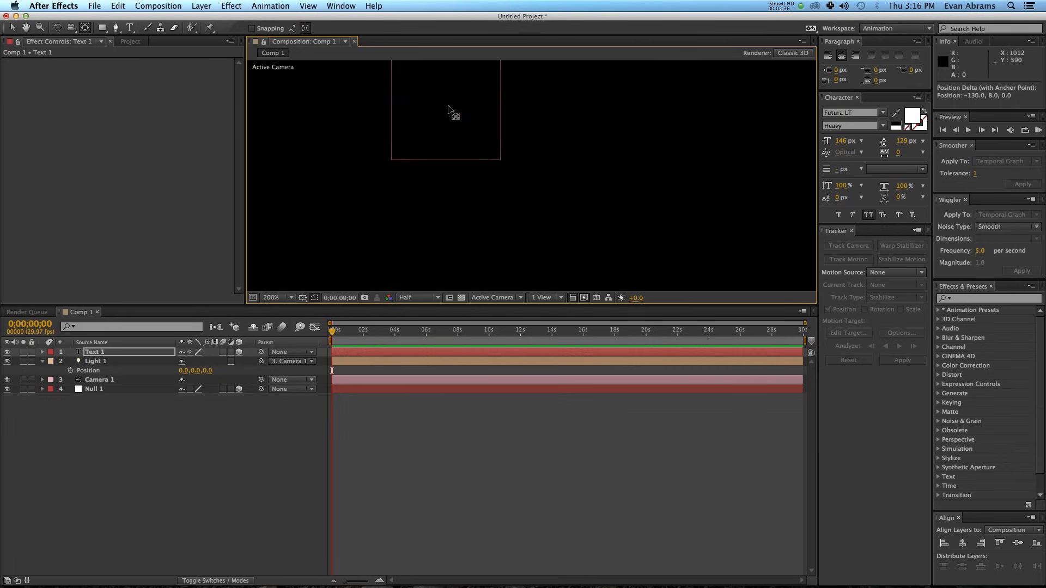
{"action": "left_click", "coordinate": [276, 297]}
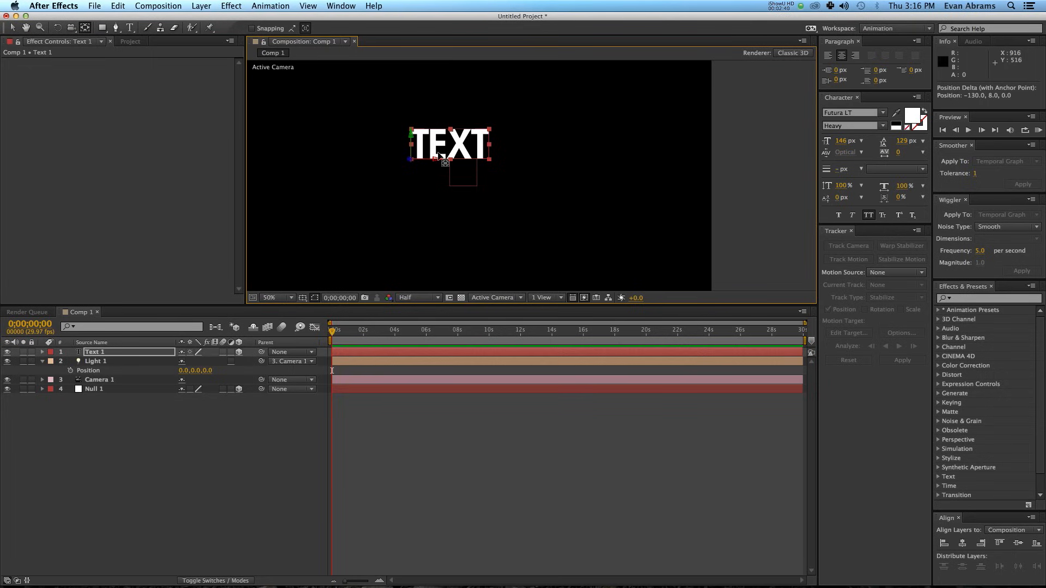
{"action": "mouse_move", "coordinate": [427, 172]}
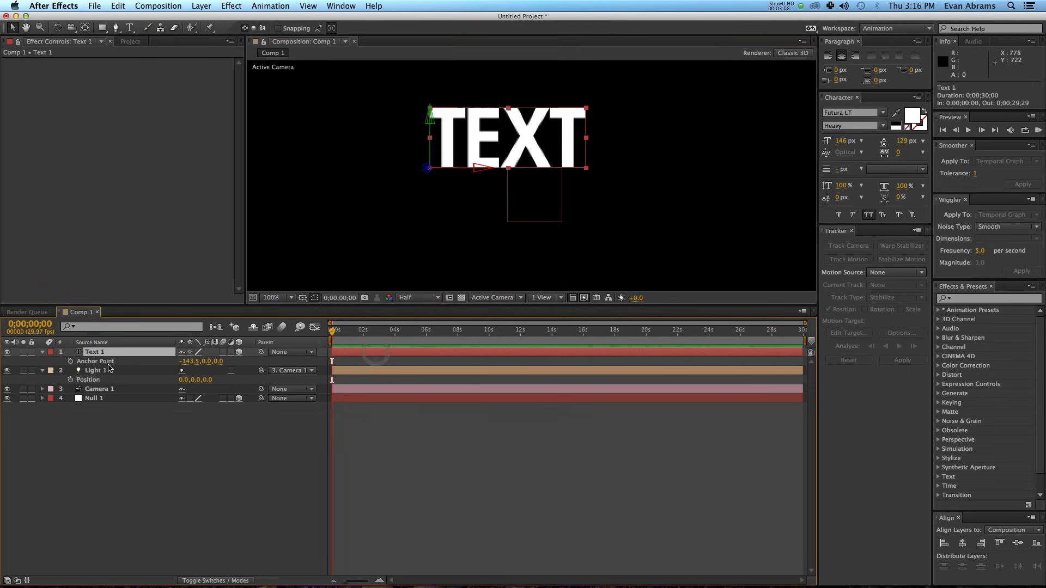
Keyframe Text 1's Scale from 0% at the start to 100% a moment later.
{"action": "left_click", "coordinate": [71, 361]}
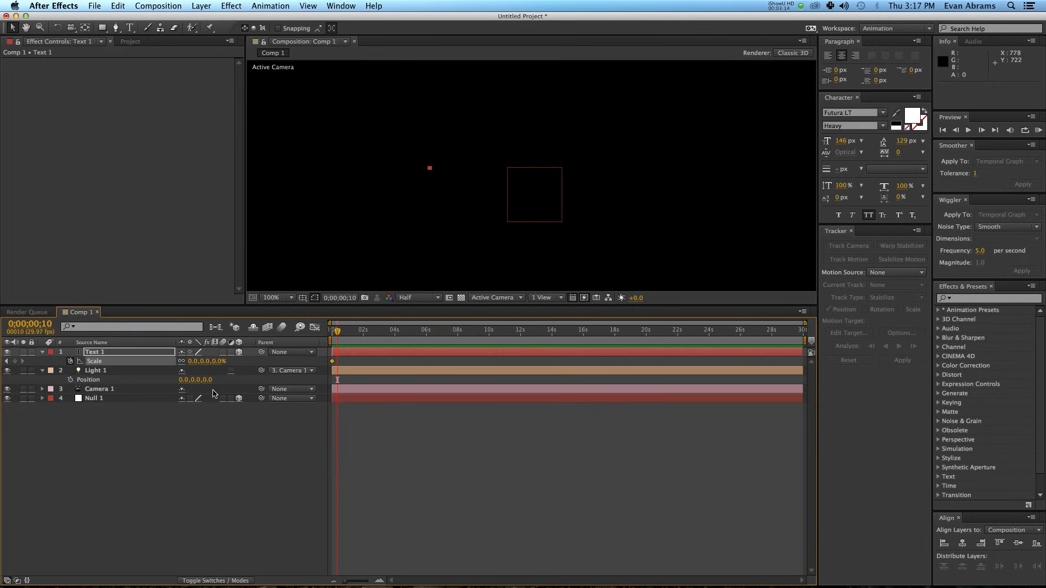
{"action": "double_click", "coordinate": [198, 361]}
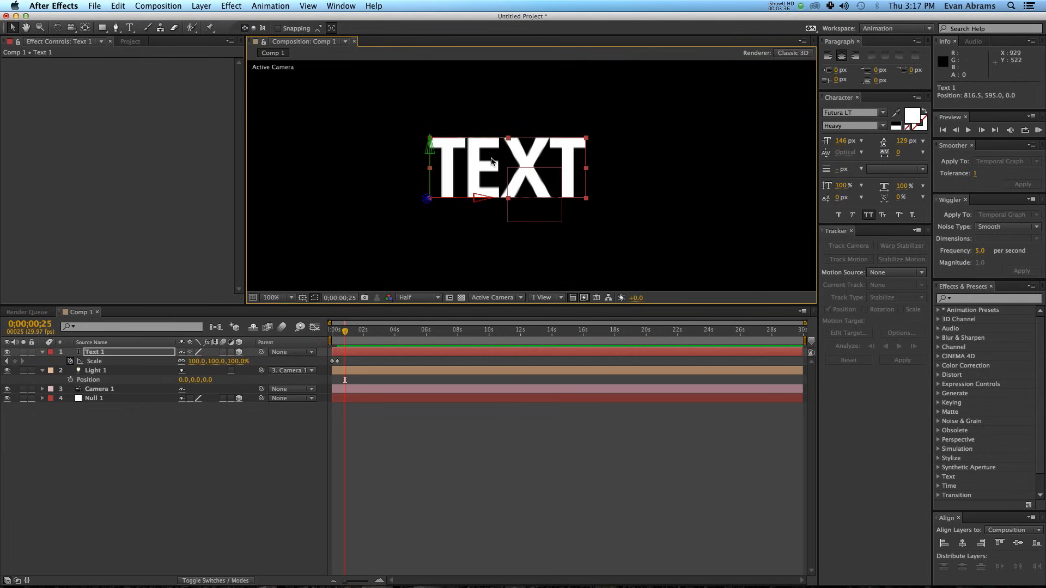
{"action": "mouse_move", "coordinate": [500, 160]}
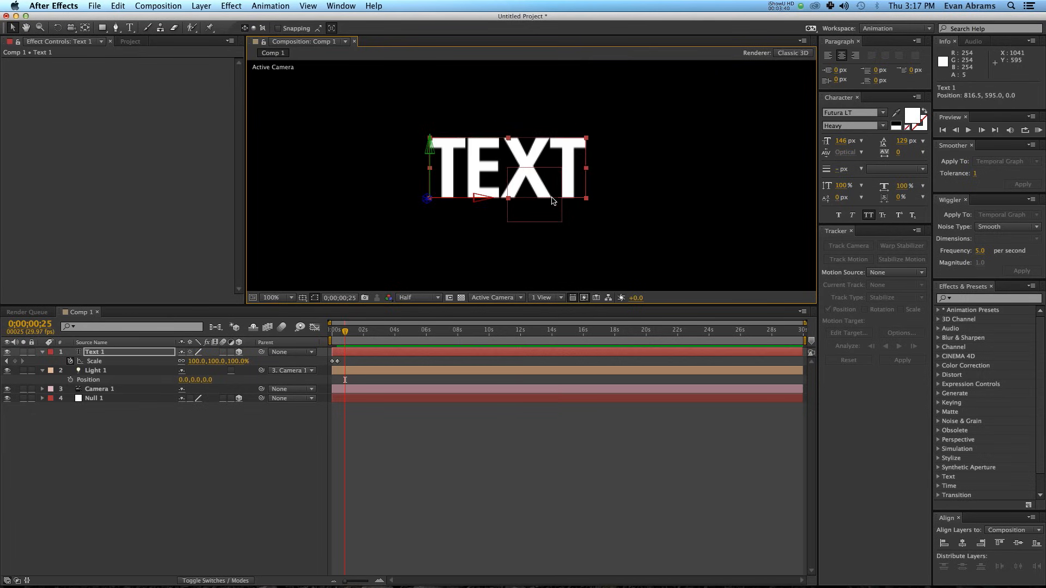
Check through Camera 1, then in a custom view slide Text 2 to Text 1's edge.
{"action": "left_click", "coordinate": [493, 297]}
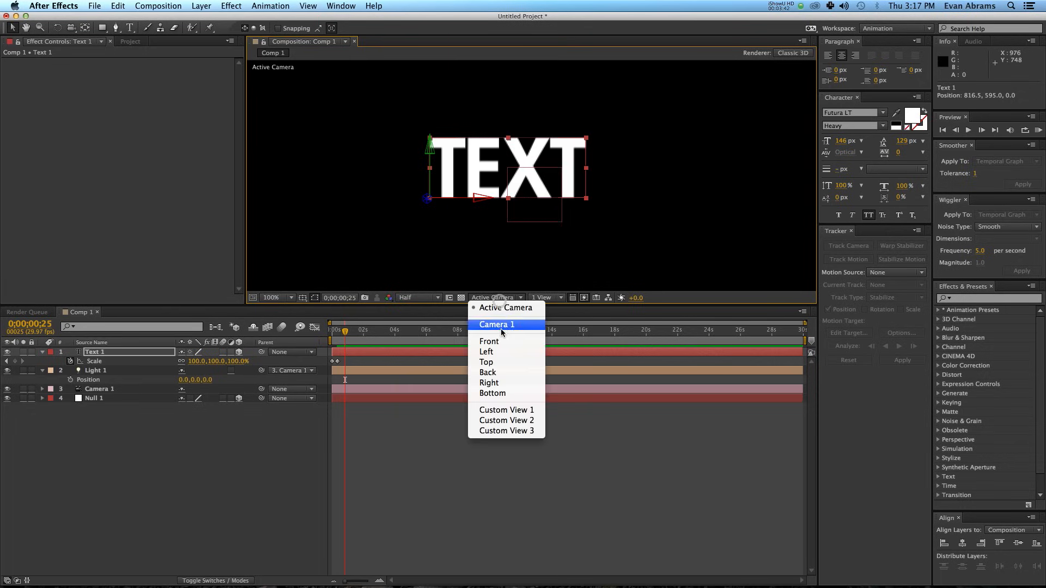
{"action": "left_click", "coordinate": [485, 362]}
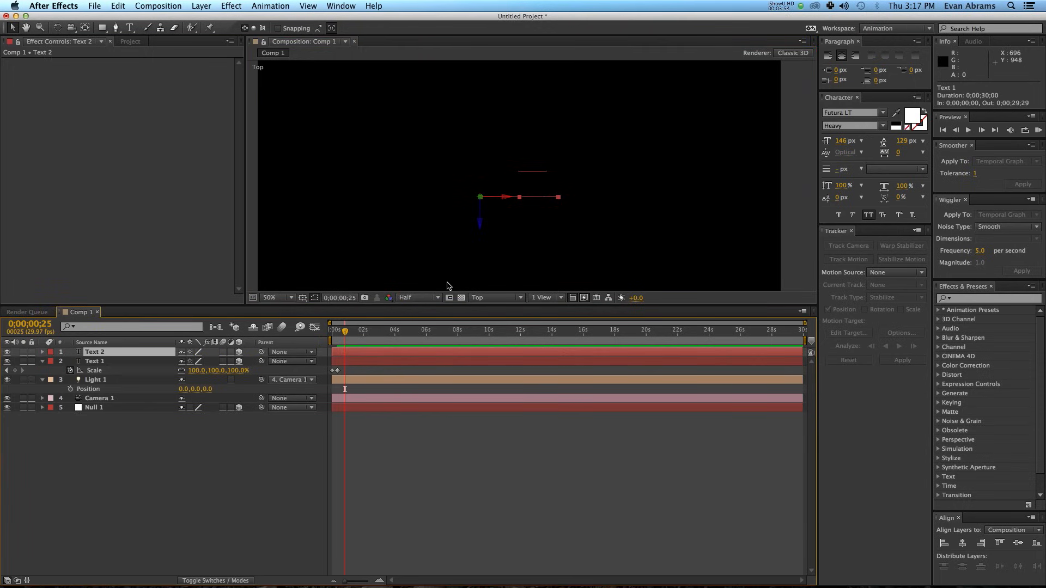
{"action": "left_click", "coordinate": [495, 298]}
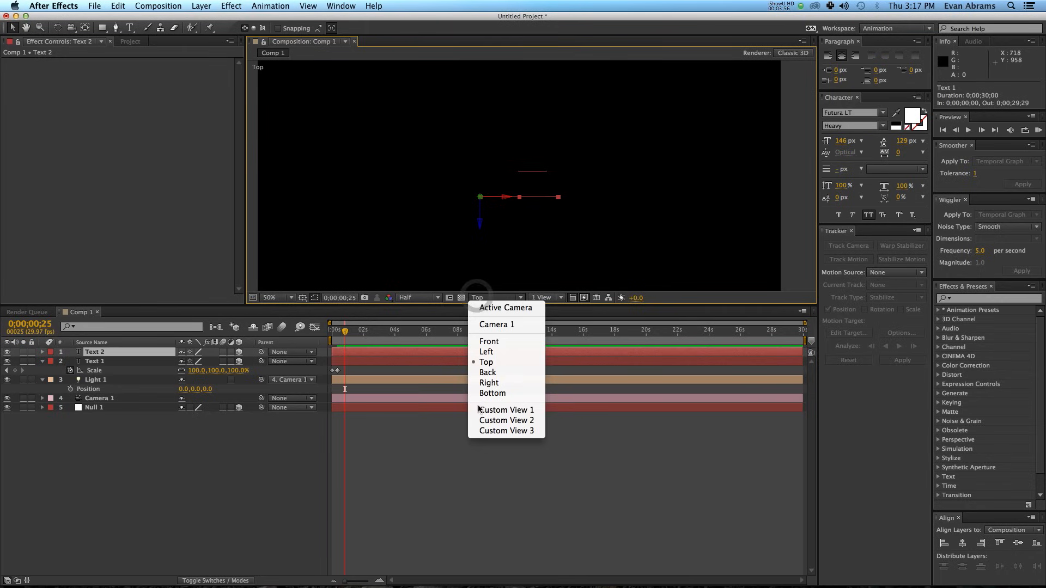
{"action": "left_click", "coordinate": [507, 410]}
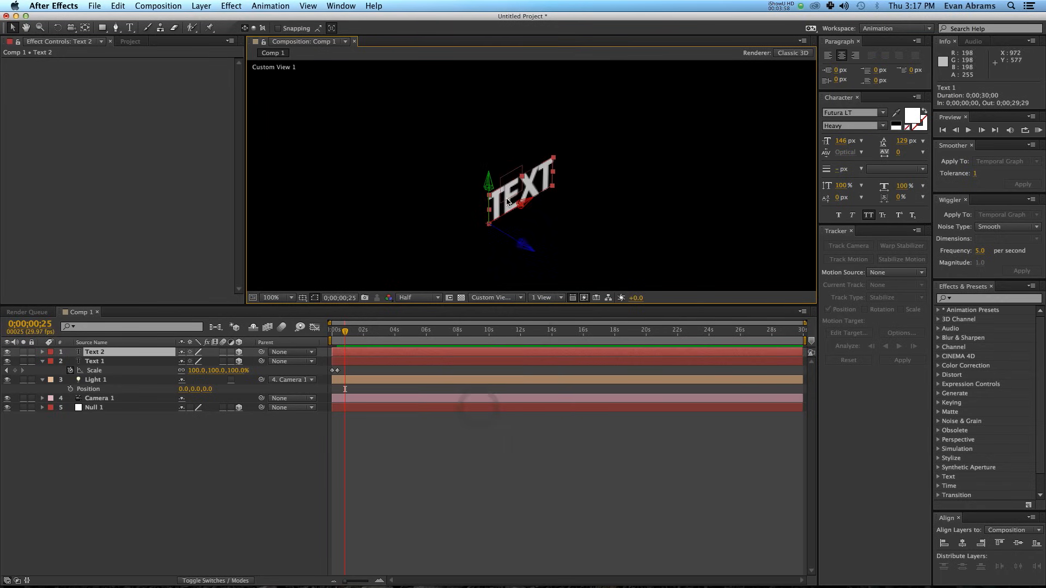
{"action": "left_click_drag", "start_coordinate": [531, 194], "coordinate": [556, 180]}
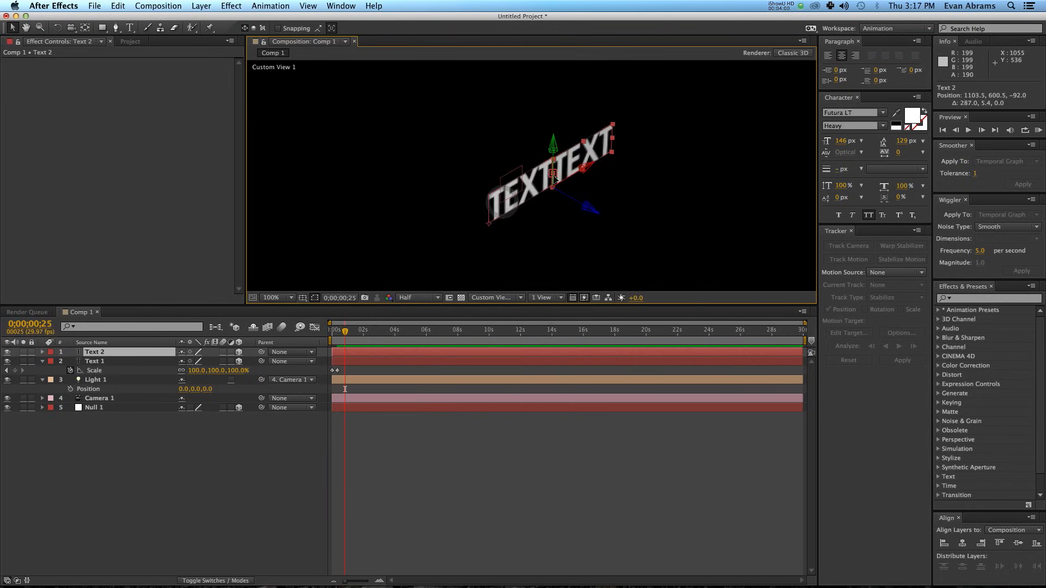
{"action": "left_click_drag", "start_coordinate": [550, 180], "coordinate": [560, 172]}
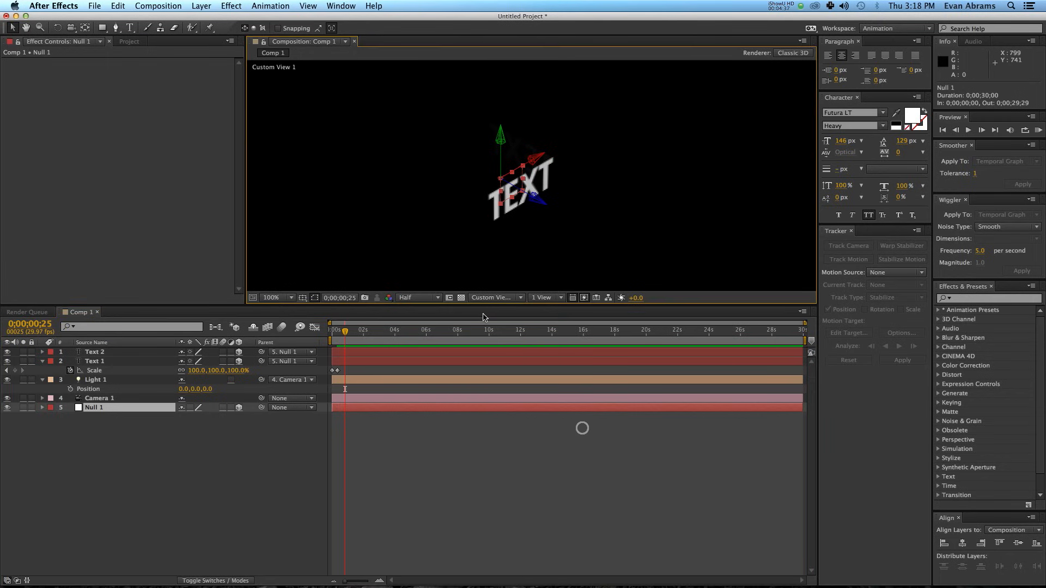
Switch the viewer back to Active Camera to see TEXT straight on.
{"action": "left_click", "coordinate": [494, 297]}
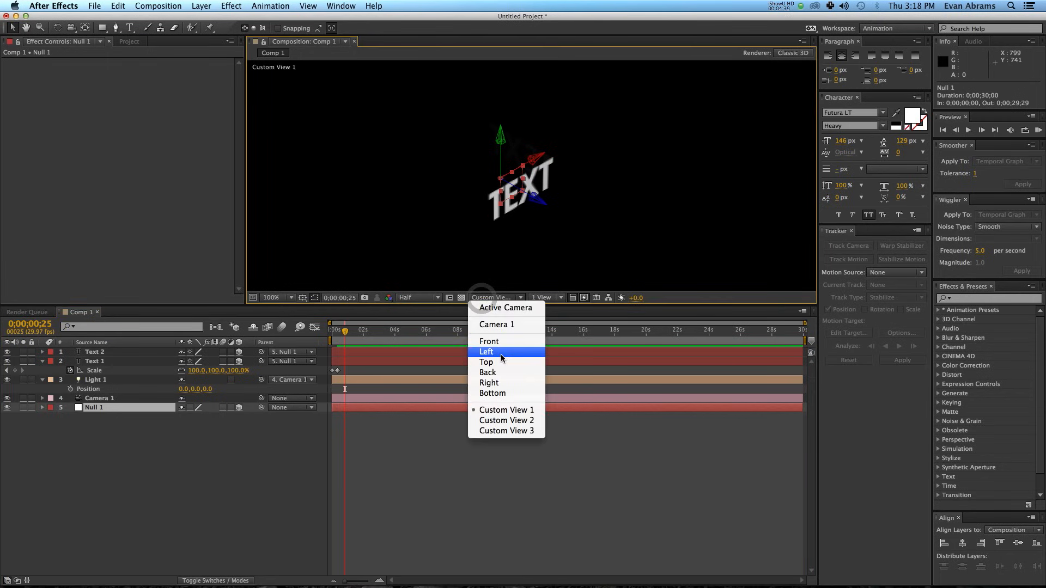
{"action": "left_click", "coordinate": [485, 362]}
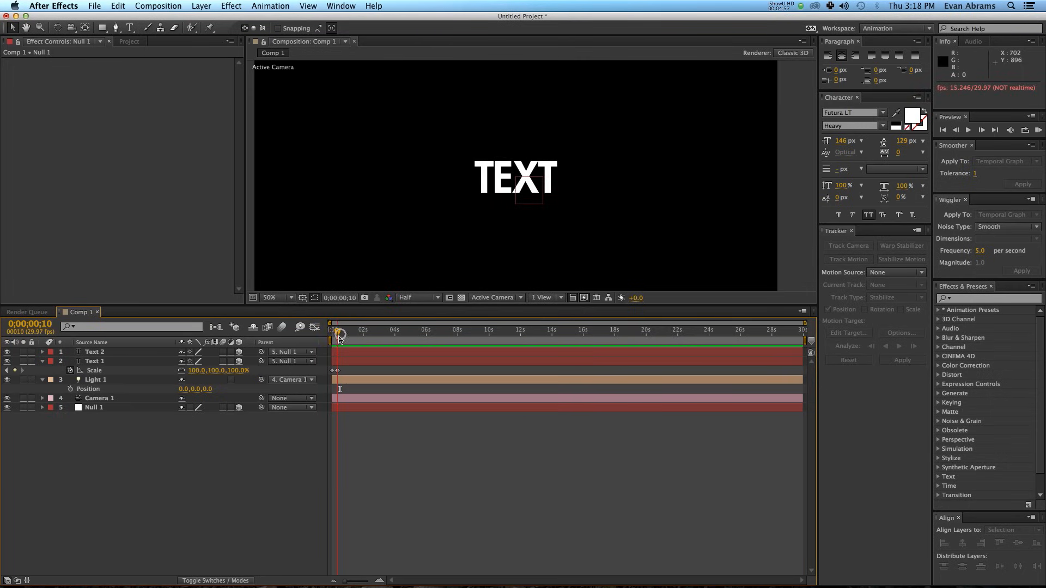
Select both text layers and set Scale keyframes at the start and around frame 20.
{"action": "left_click", "coordinate": [95, 360]}
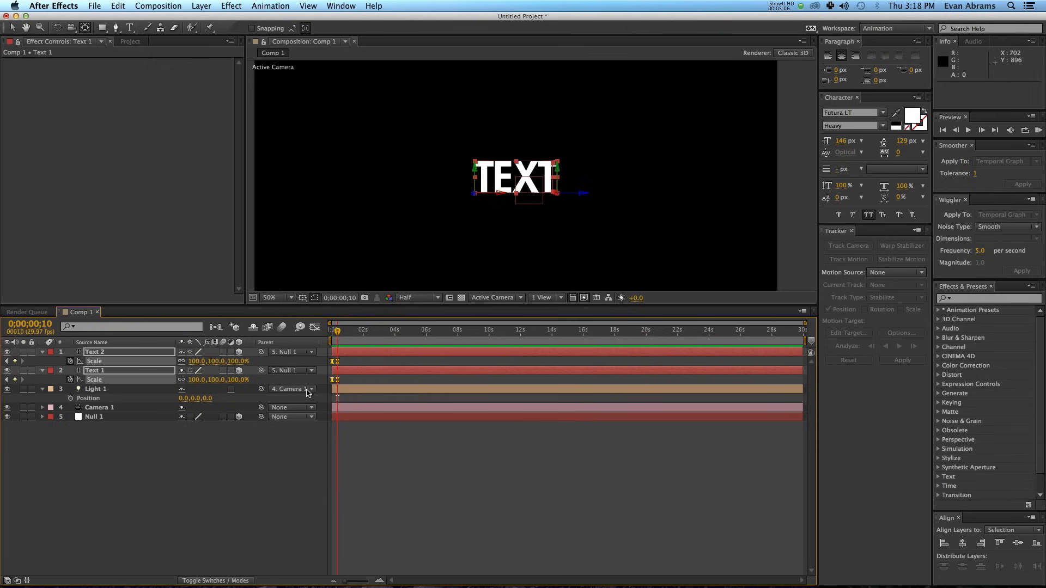
{"action": "left_click", "coordinate": [310, 327]}
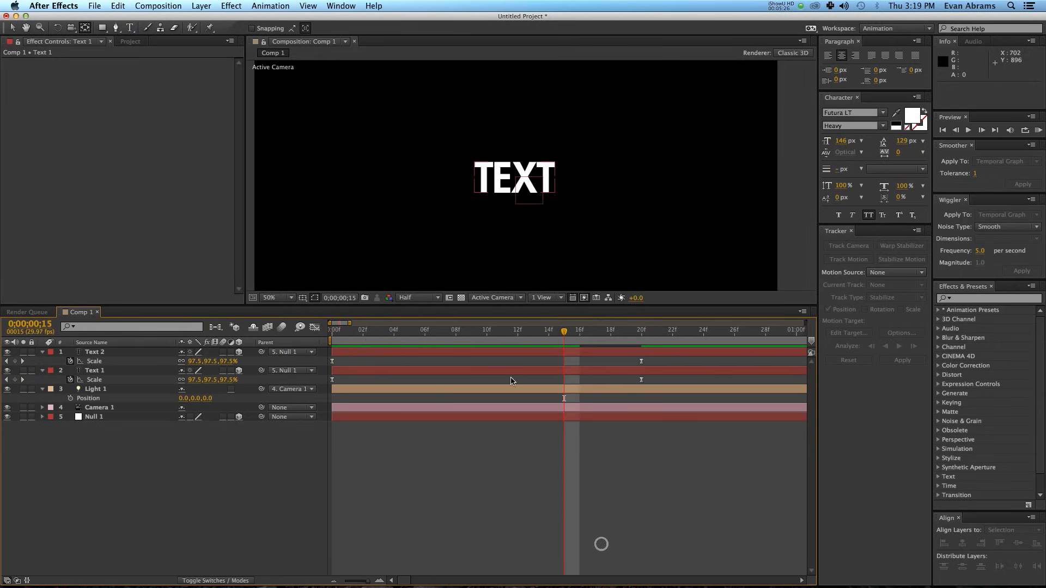
{"action": "left_click", "coordinate": [628, 328]}
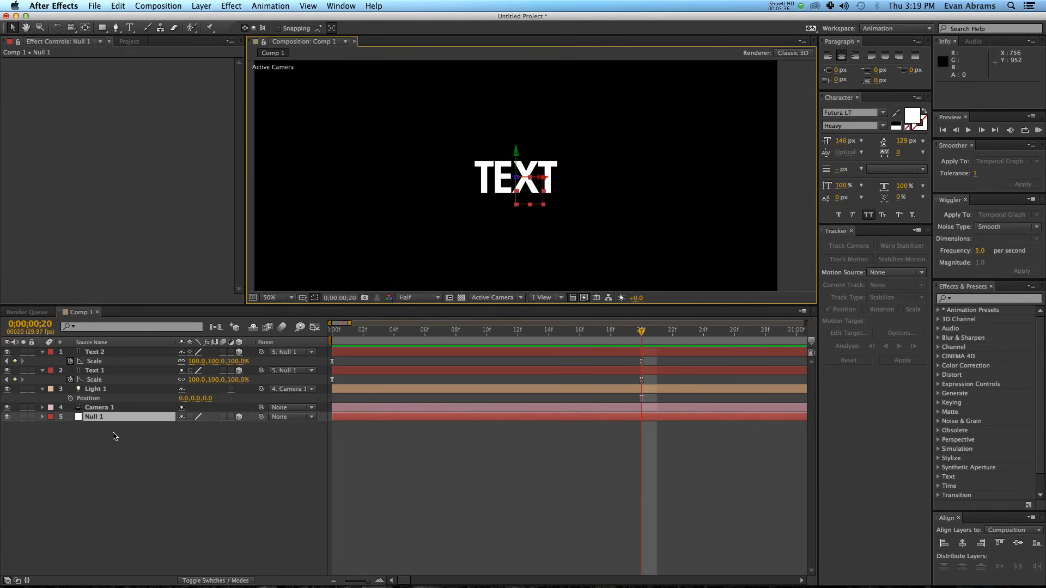
Enable Position and Orientation stopwatches on Null 1 and tilt it to angle the TEXT faces.
{"action": "left_click", "coordinate": [41, 416]}
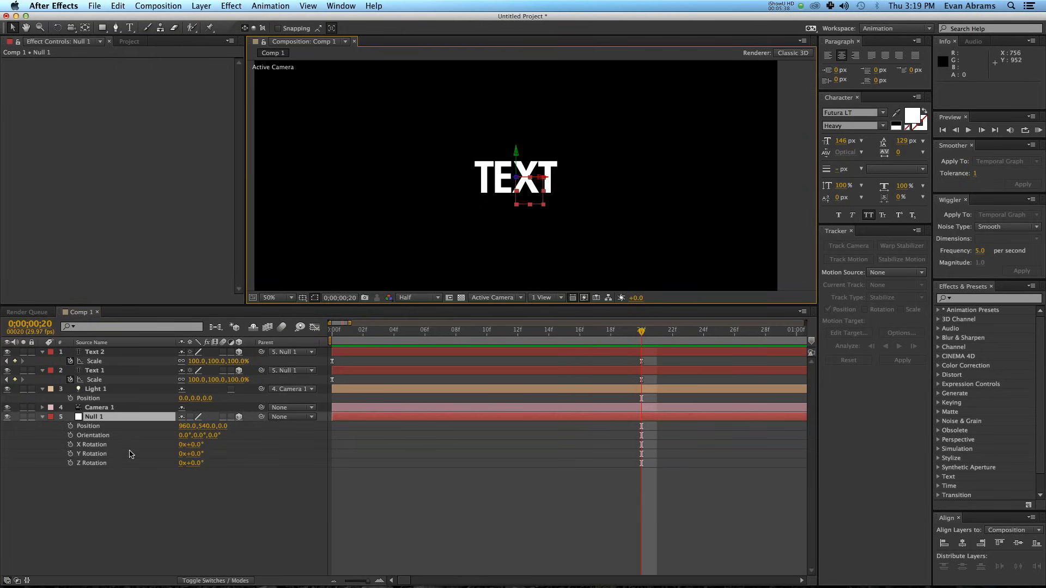
{"action": "left_click", "coordinate": [70, 426]}
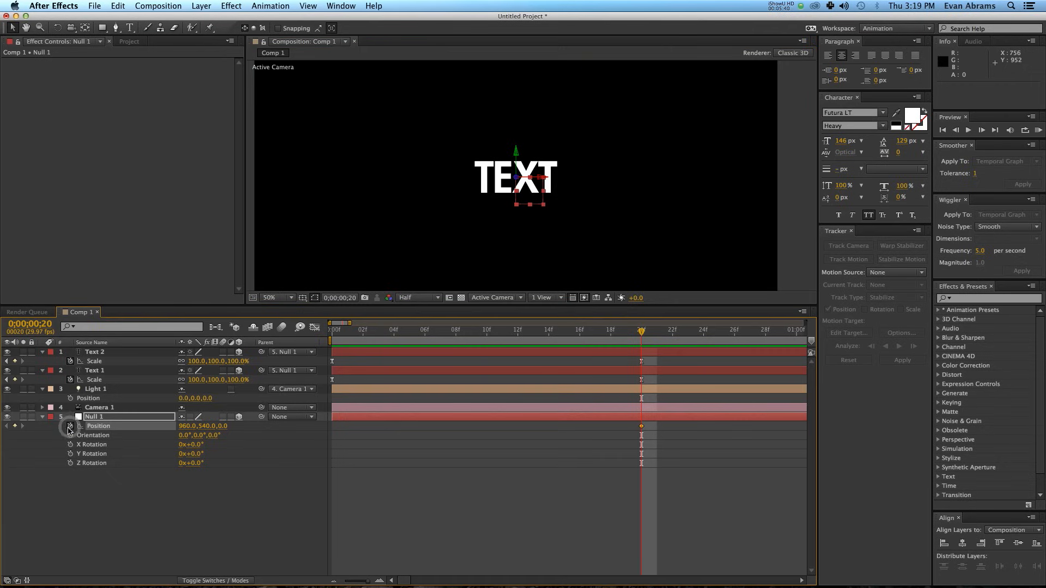
{"action": "left_click", "coordinate": [70, 434]}
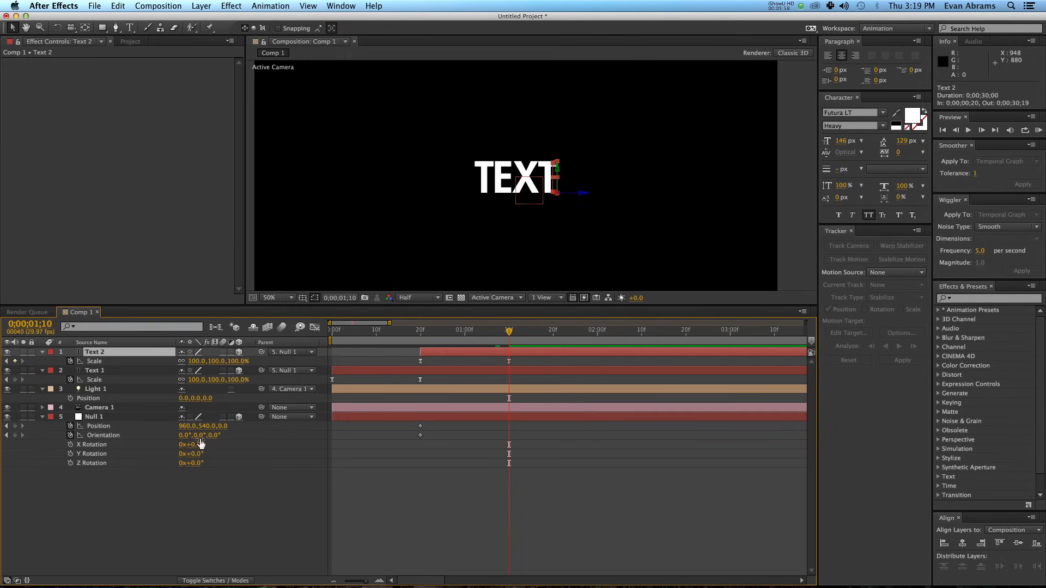
{"action": "left_click_drag", "start_coordinate": [204, 435], "coordinate": [213, 435]}
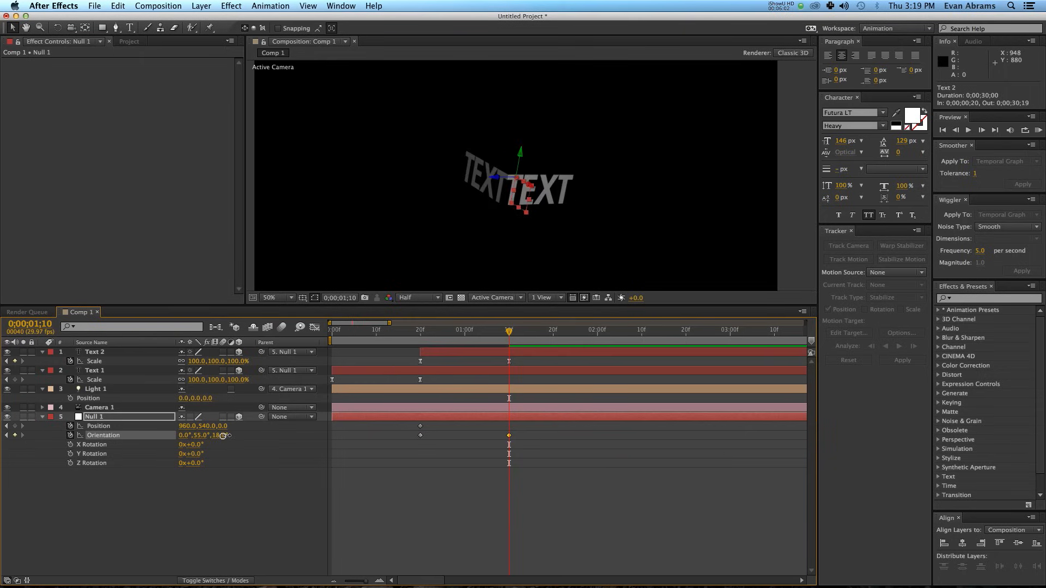
{"action": "left_click_drag", "start_coordinate": [220, 435], "coordinate": [226, 427]}
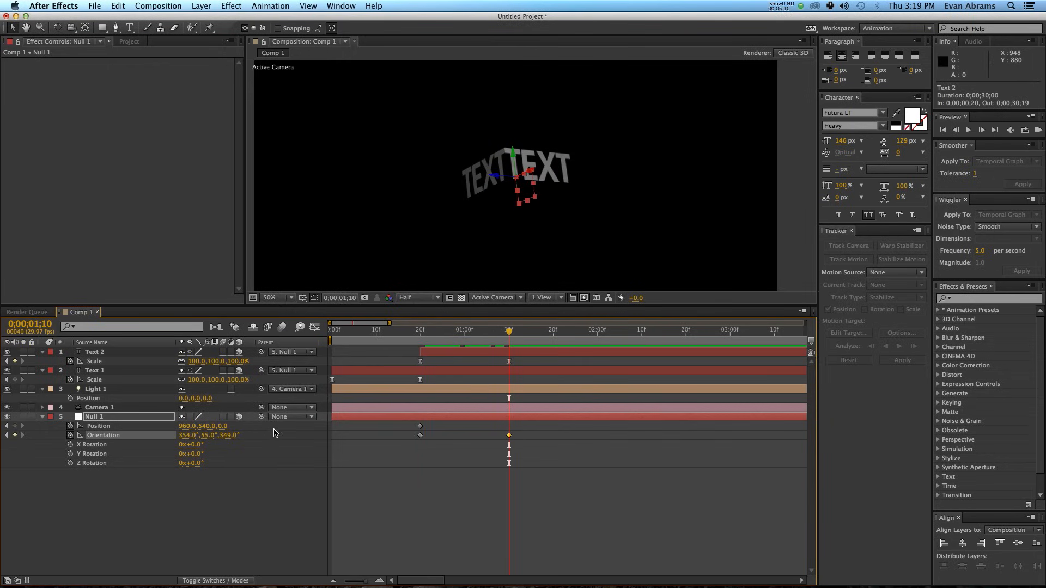
{"action": "mouse_move", "coordinate": [198, 429]}
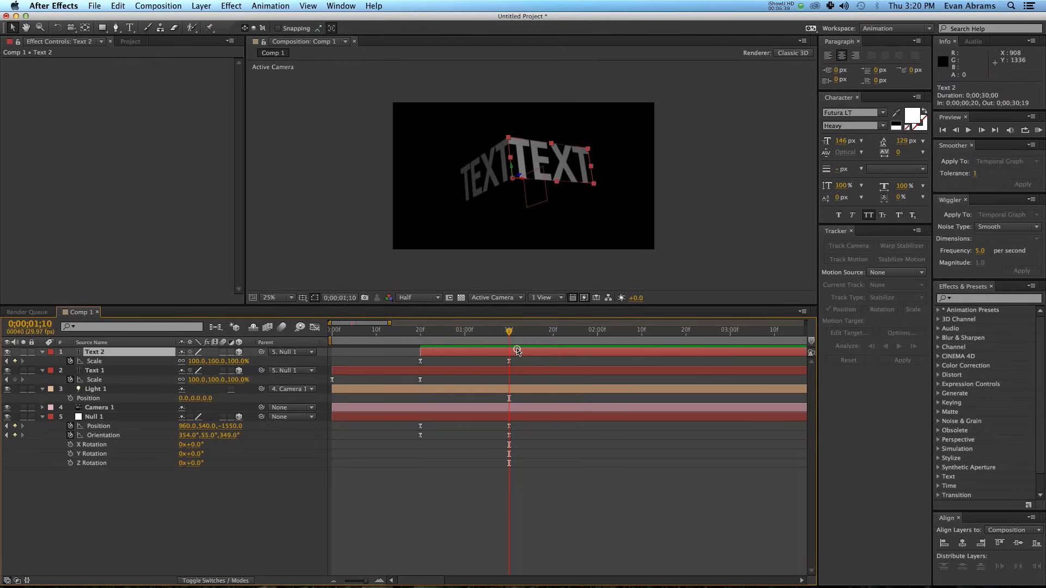
{"action": "left_click_drag", "start_coordinate": [509, 329], "coordinate": [477, 329]}
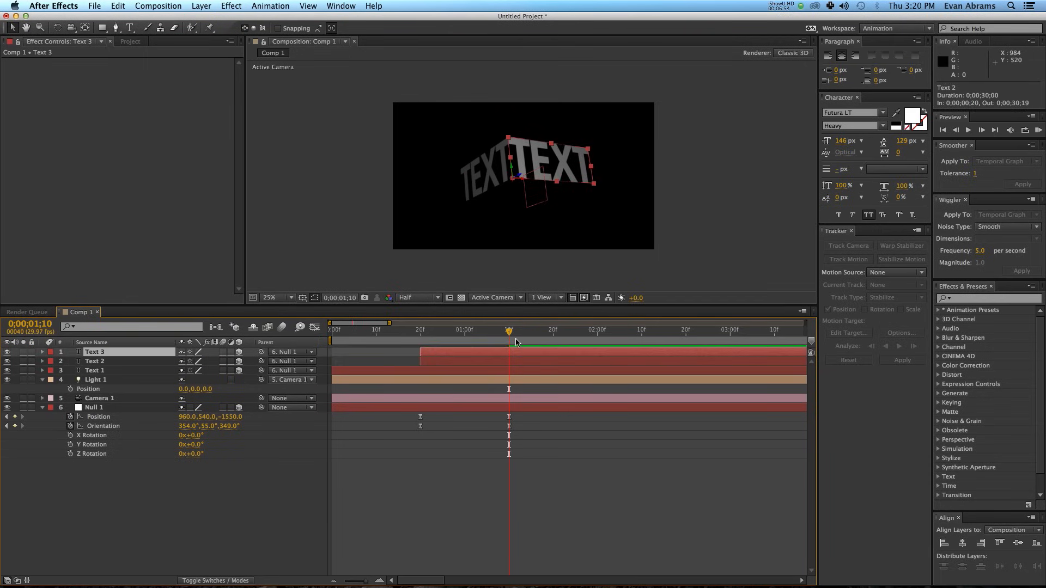
{"action": "mouse_move", "coordinate": [529, 170]}
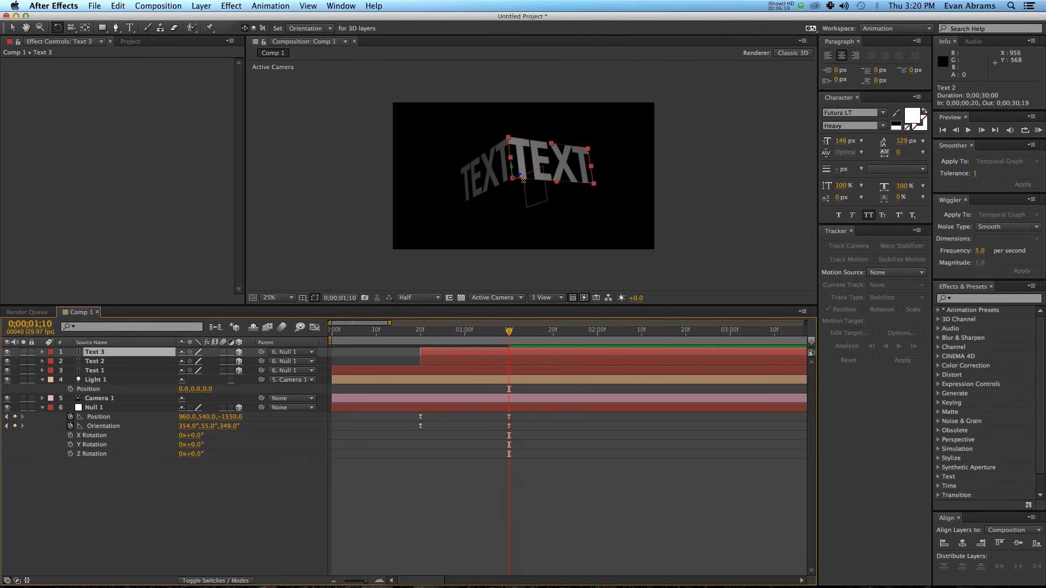
Rotate the Text 3 copy flat to 90,0,90 and slide it along the bottom edge.
{"action": "left_click", "coordinate": [269, 298]}
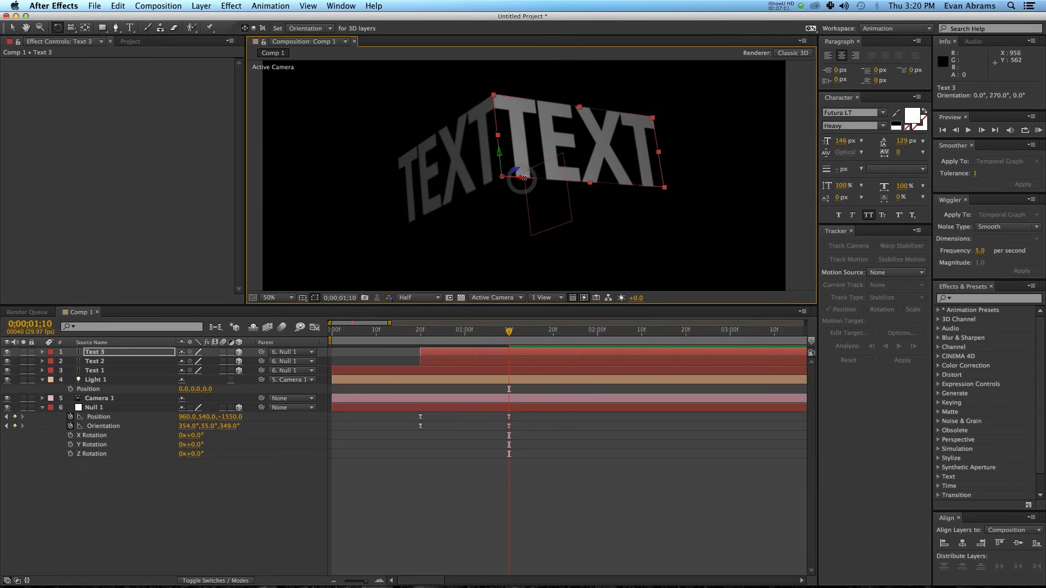
{"action": "left_click_drag", "start_coordinate": [527, 180], "coordinate": [524, 210]}
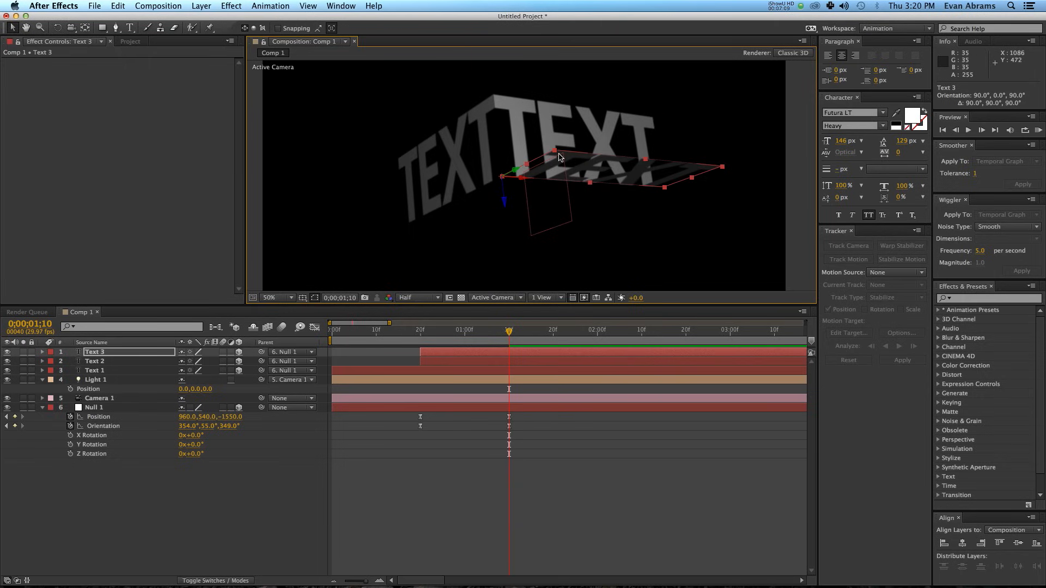
{"action": "left_click_drag", "start_coordinate": [556, 158], "coordinate": [540, 181]}
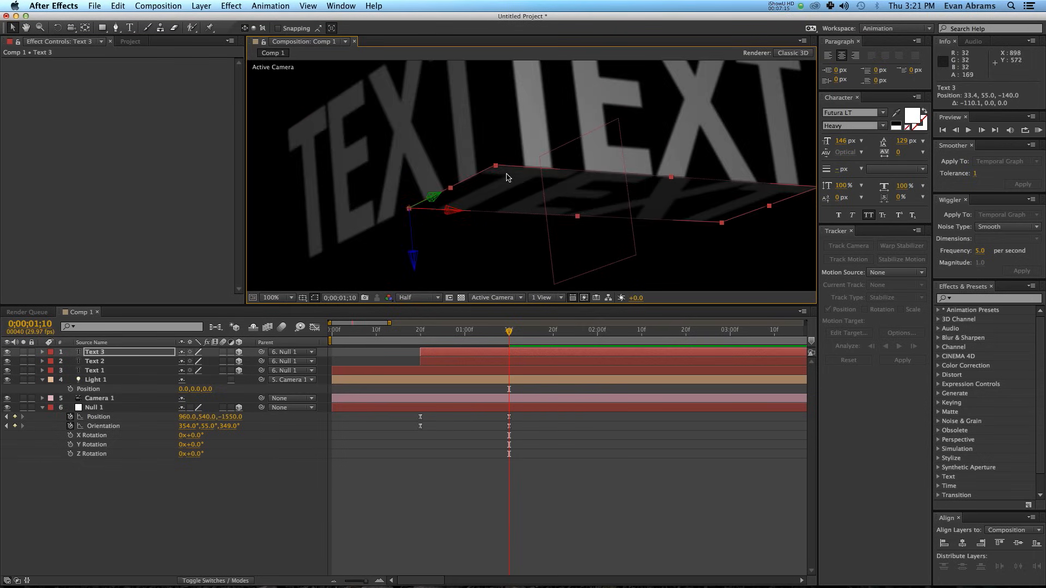
{"action": "left_click", "coordinate": [96, 360]}
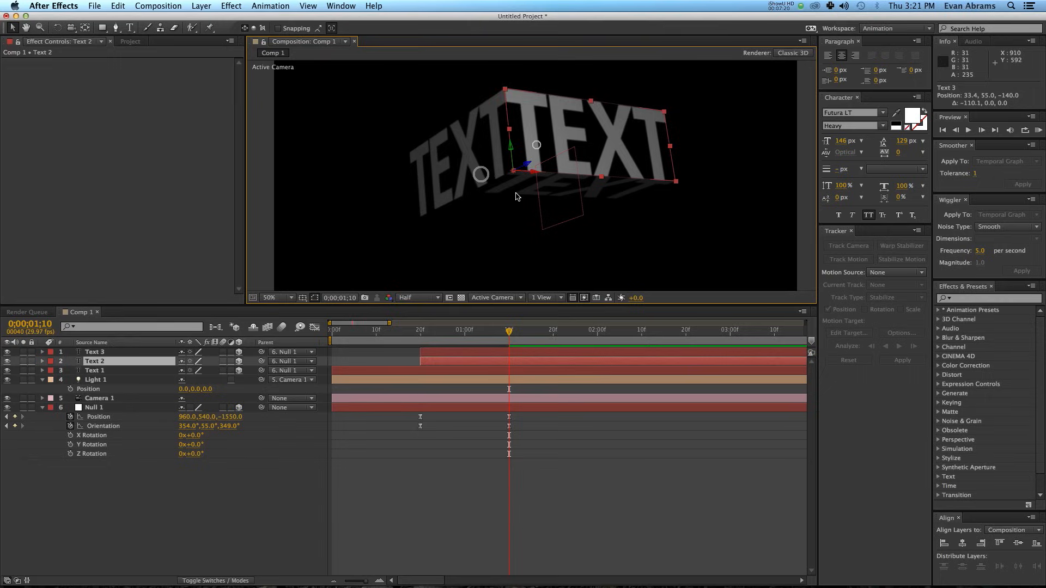
{"action": "left_click", "coordinate": [97, 352]}
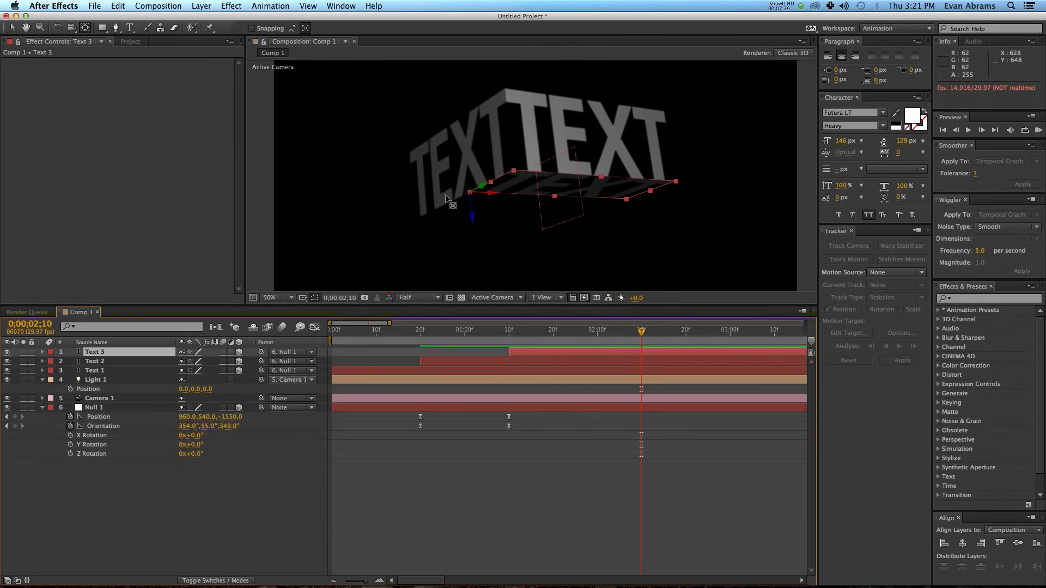
At 0;00;02;00 scrub Null 1's Orientation to tilt the box further and preview it.
{"action": "left_click_drag", "start_coordinate": [474, 190], "coordinate": [513, 170]}
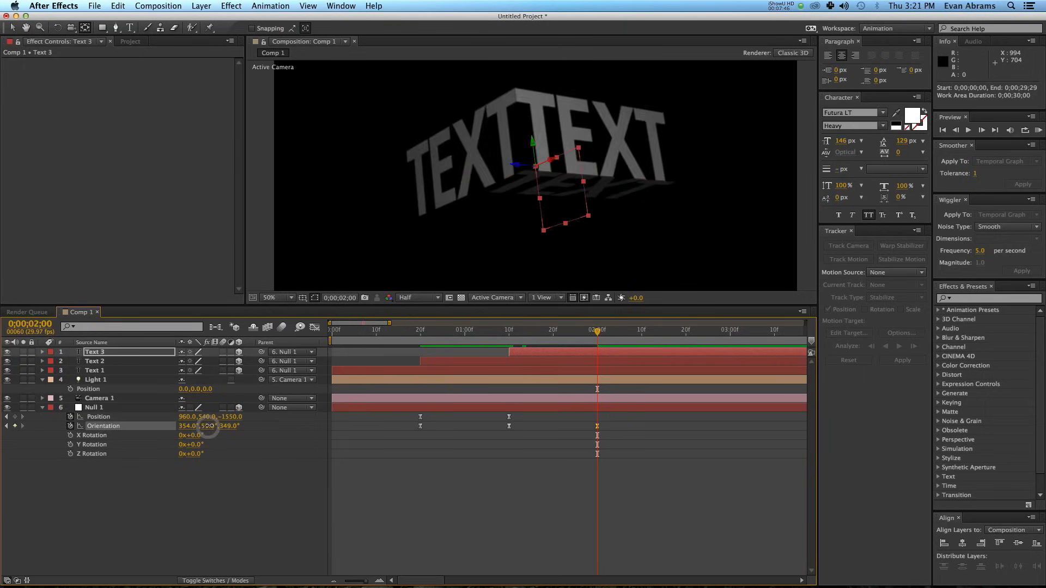
{"action": "left_click_drag", "start_coordinate": [207, 425], "coordinate": [186, 430]}
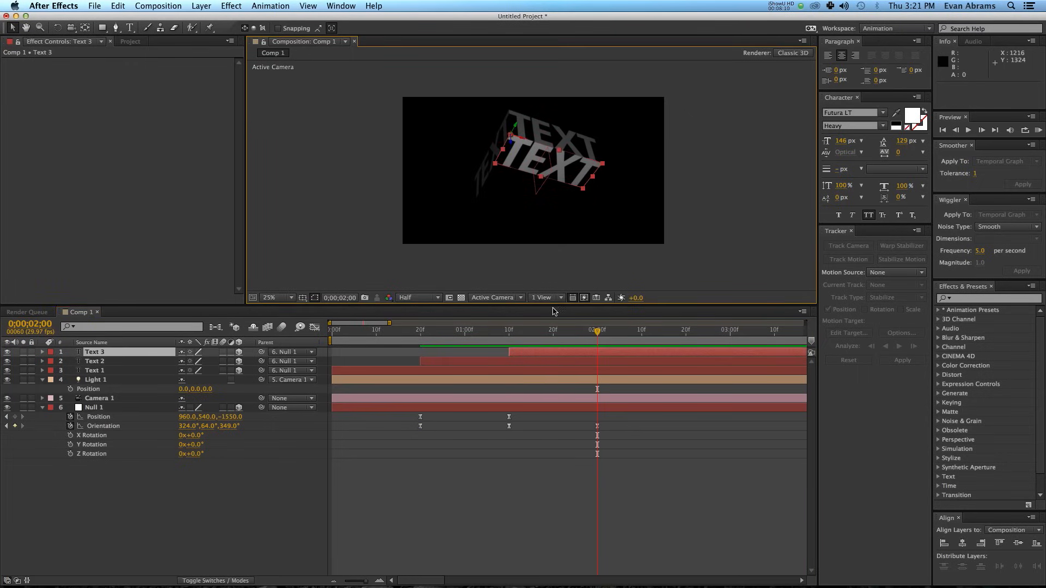
{"action": "left_click_drag", "start_coordinate": [597, 346], "coordinate": [584, 347]}
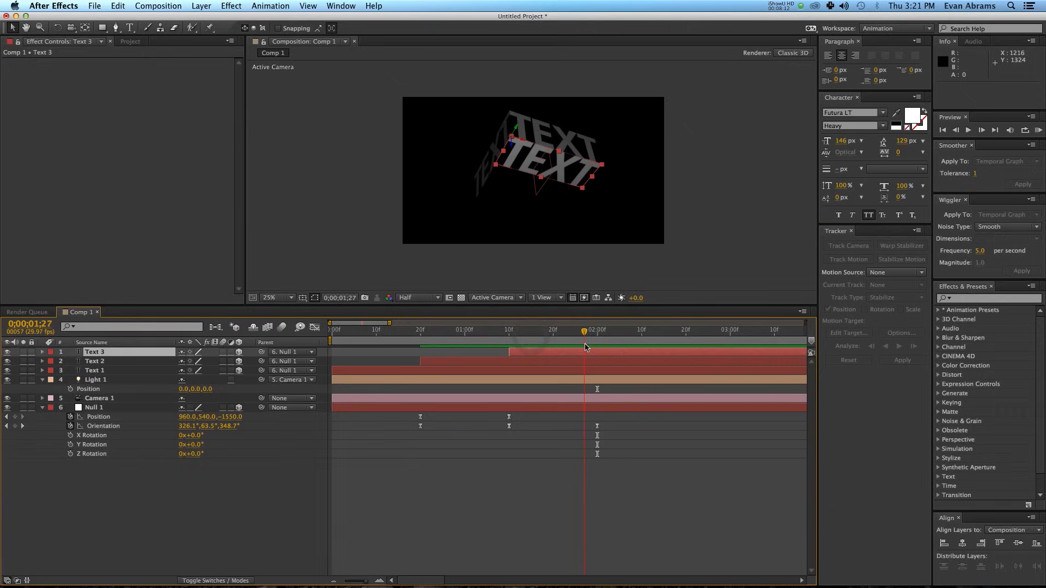
{"action": "left_click", "coordinate": [596, 329]}
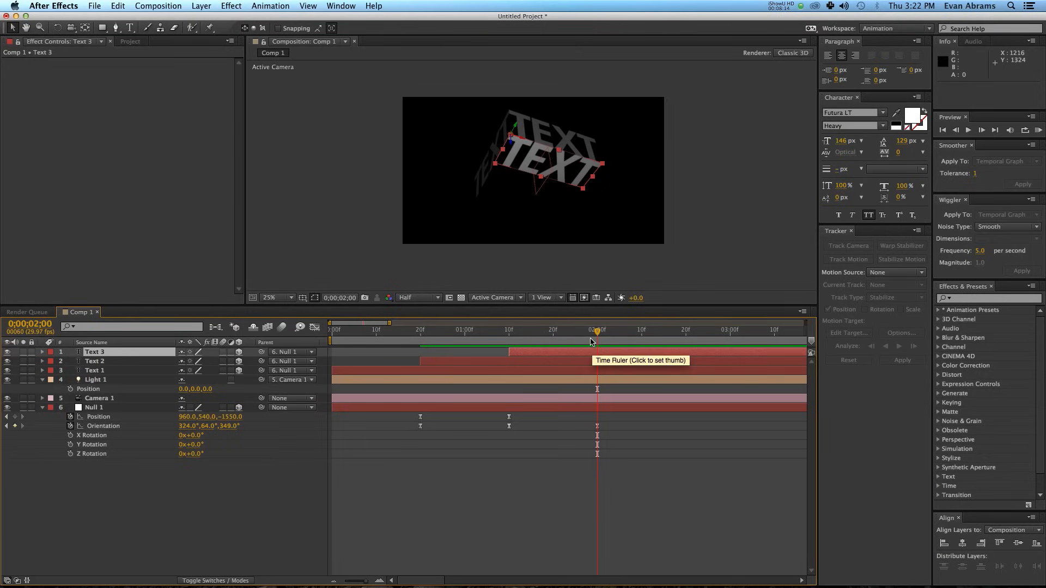
{"action": "mouse_move", "coordinate": [506, 159]}
{"action": "type", "text": "evan"}
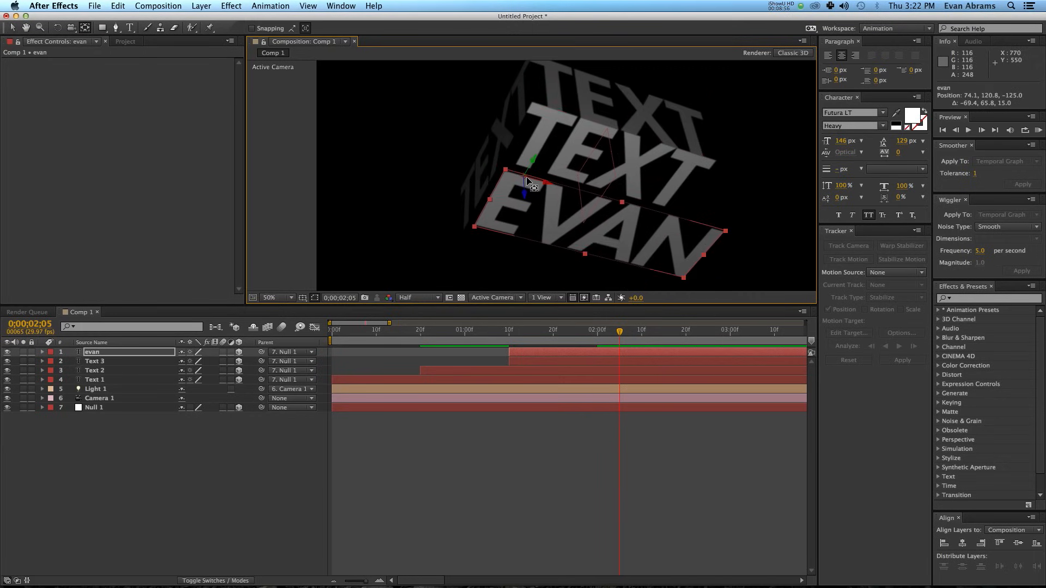
Move the EVAN face against the TEXT edge and scale it down slightly with keyframes.
{"action": "left_click_drag", "start_coordinate": [527, 183], "coordinate": [509, 174]}
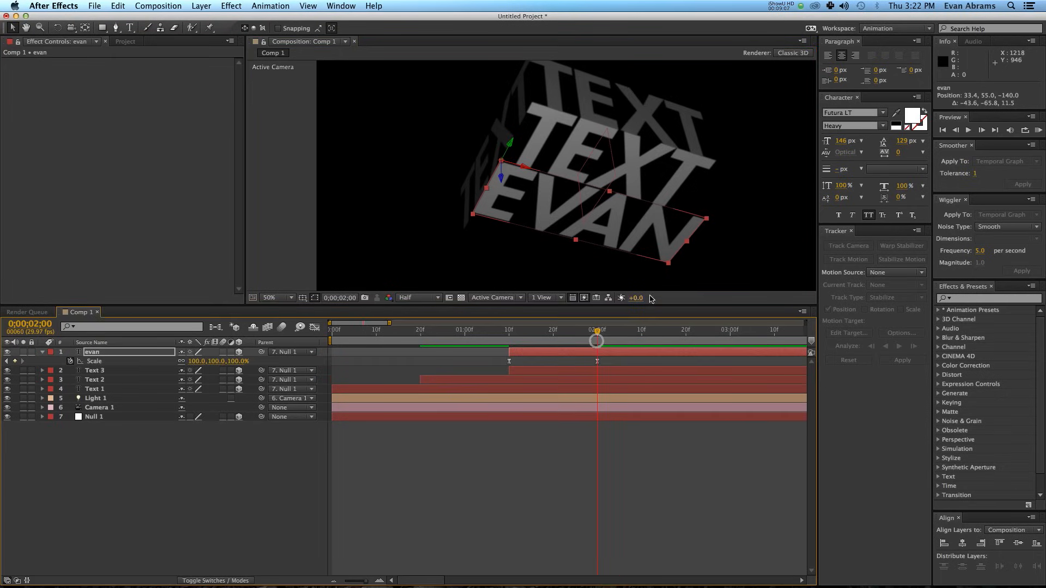
{"action": "left_click_drag", "start_coordinate": [704, 219], "coordinate": [655, 259]}
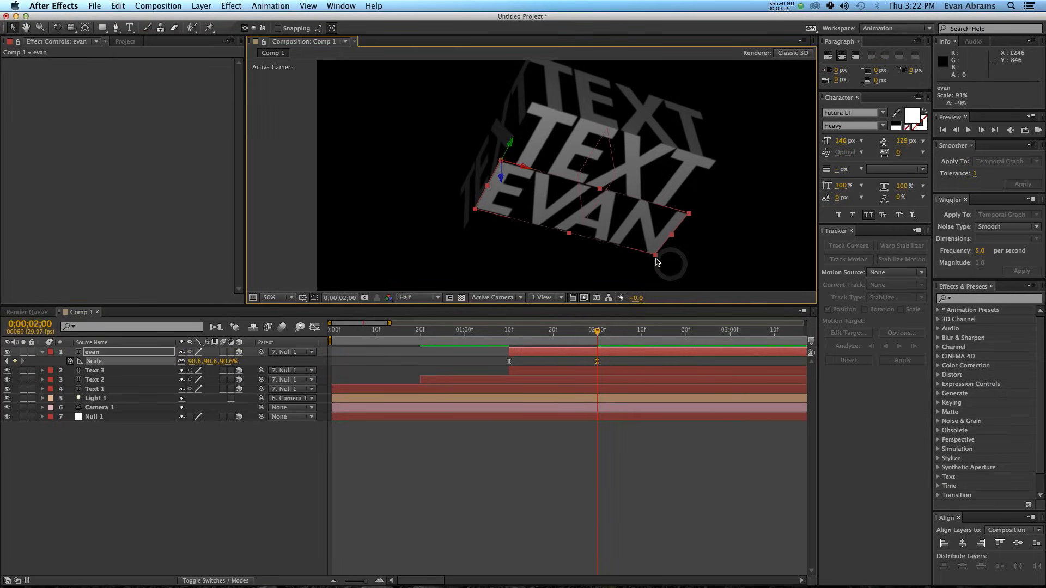
{"action": "left_click_drag", "start_coordinate": [657, 261], "coordinate": [667, 253]}
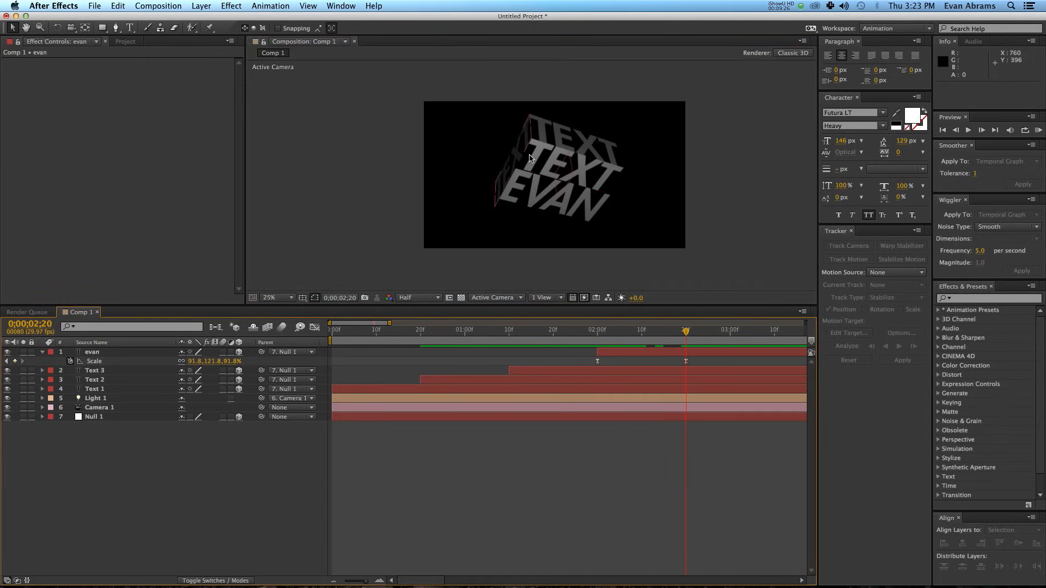
Duplicate evan as evan 2 under Null 1 and orient it 0,0,90 as a new side.
{"action": "left_click", "coordinate": [94, 379]}
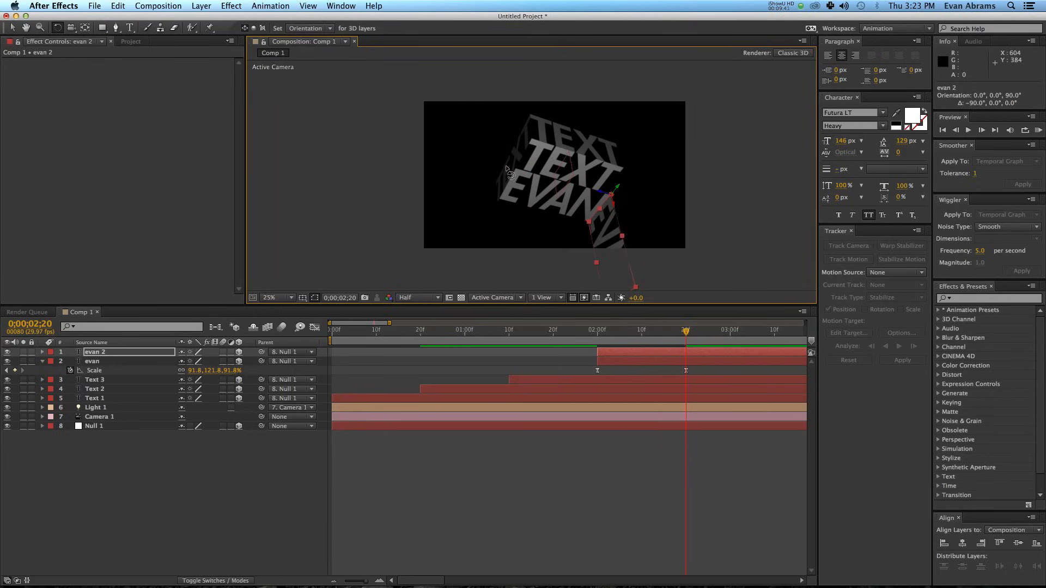
{"action": "left_click", "coordinate": [99, 416]}
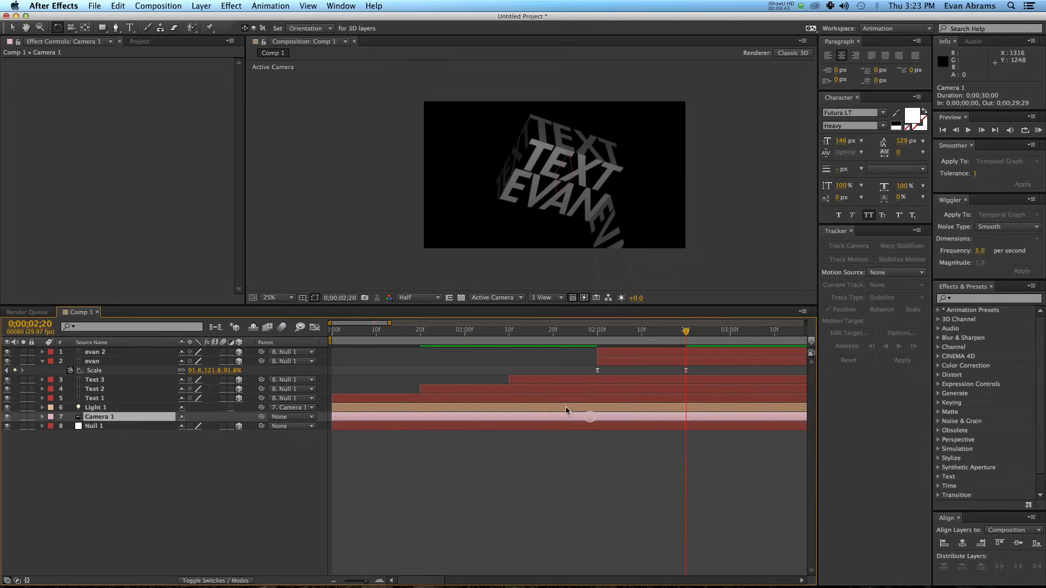
{"action": "left_click", "coordinate": [94, 426]}
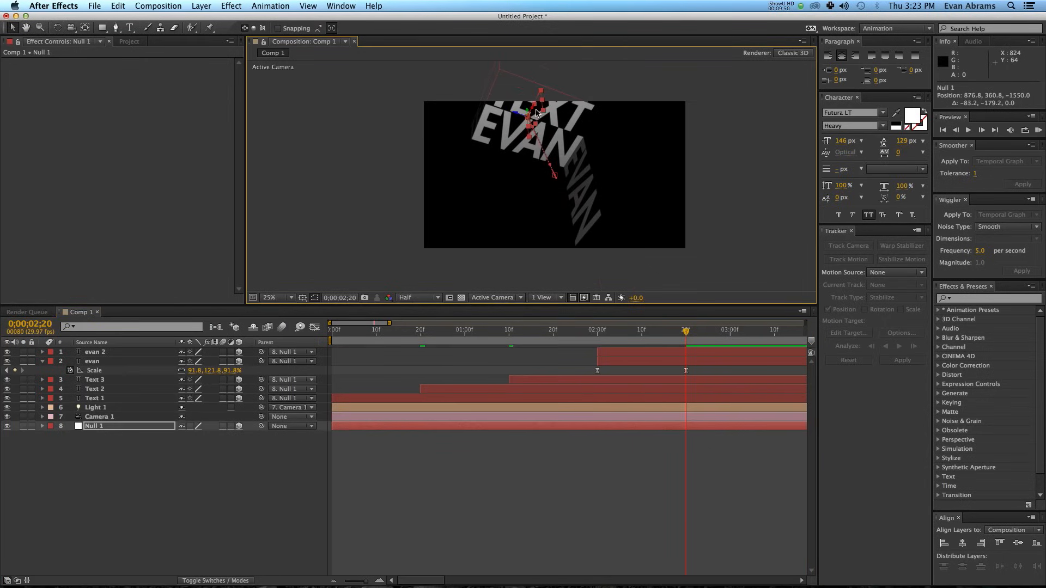
{"action": "left_click", "coordinate": [99, 416]}
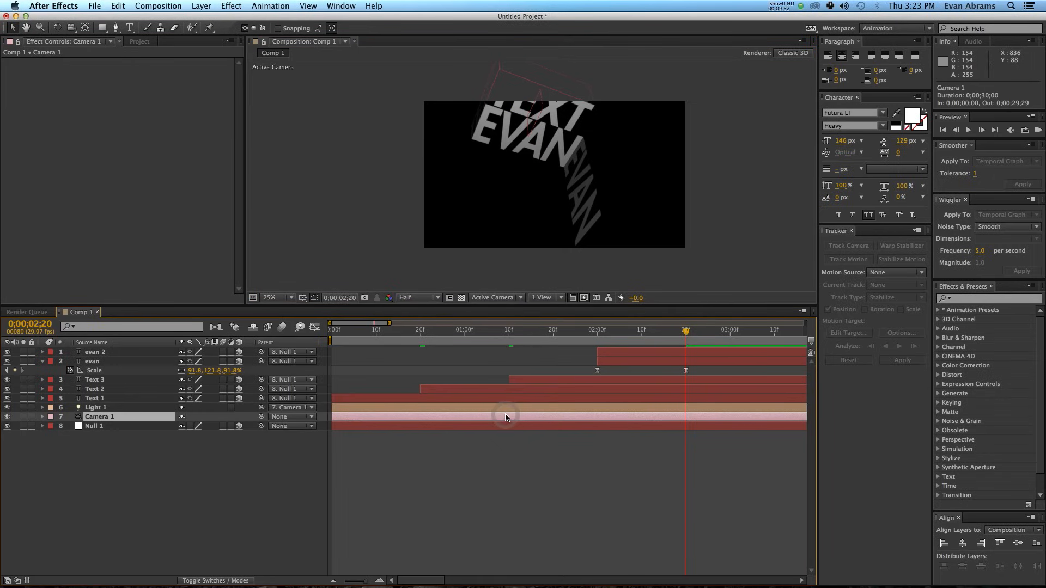